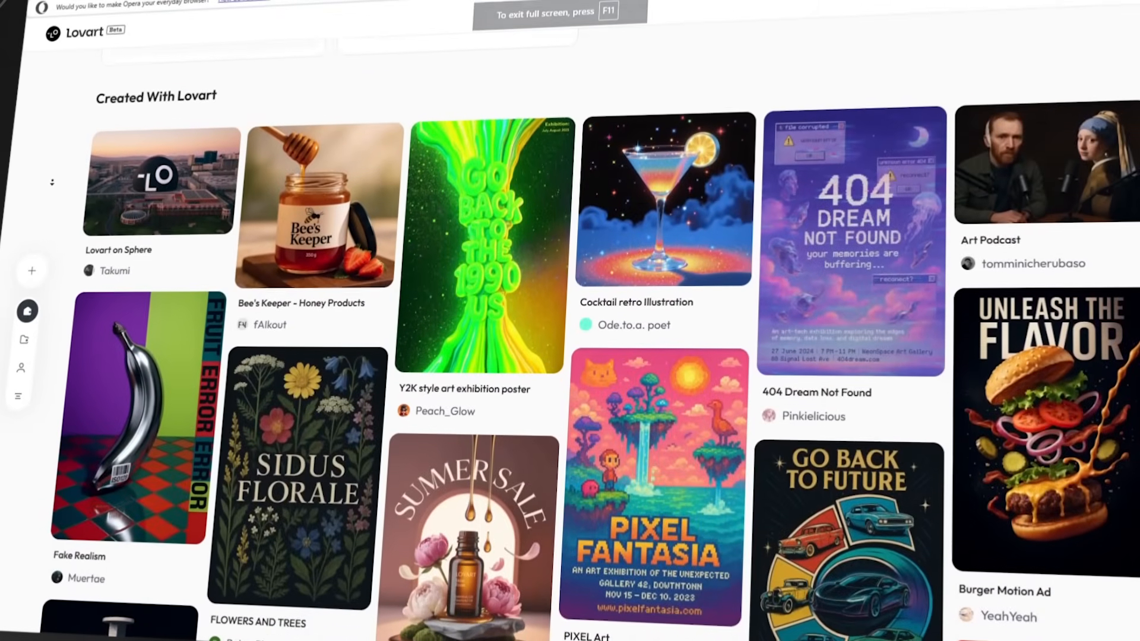
Step: Open the Untitled project from Recent Projects to reach its canvas and chat
{"action": "scroll", "scroll_direction": "down", "scroll_amount": 3}
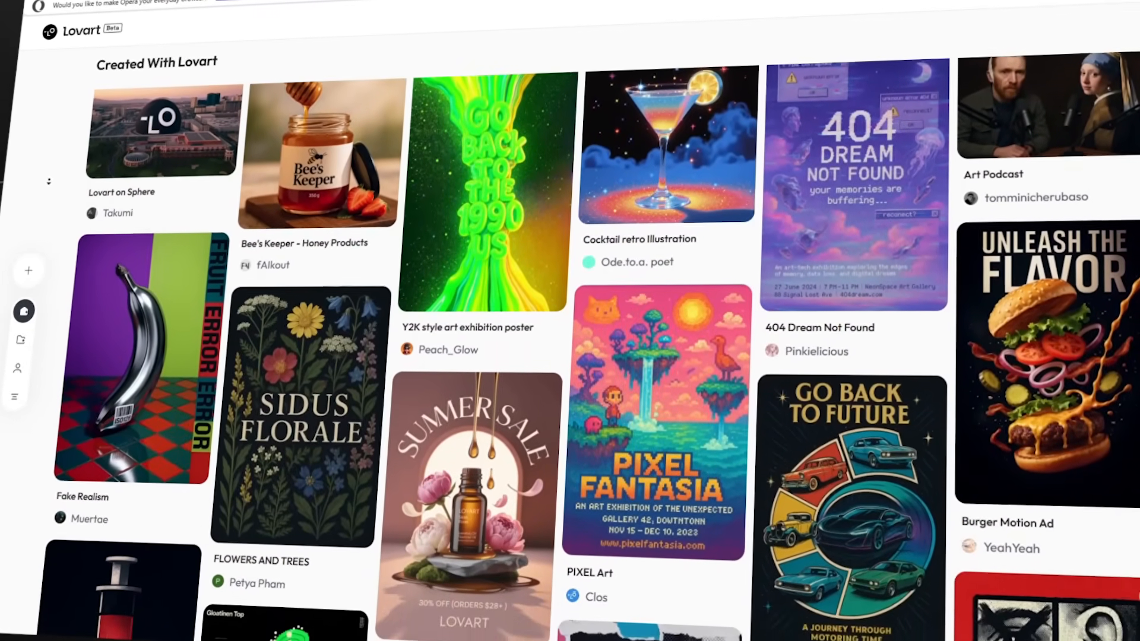
{"action": "scroll", "scroll_direction": "down", "scroll_amount": 3}
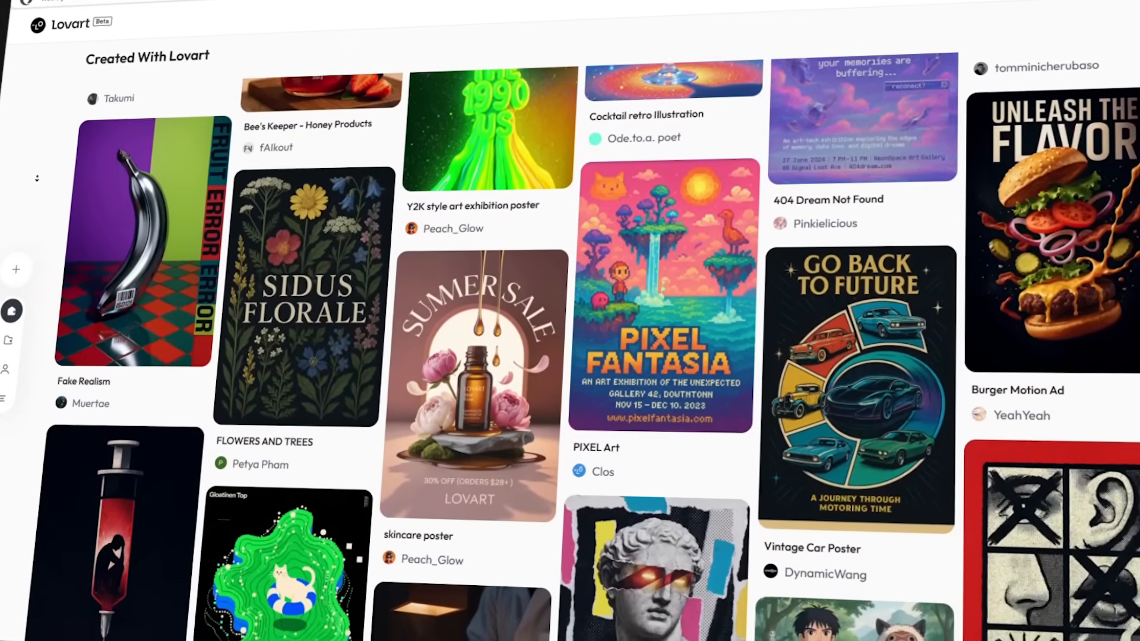
{"action": "scroll", "scroll_direction": "down", "scroll_amount": 3}
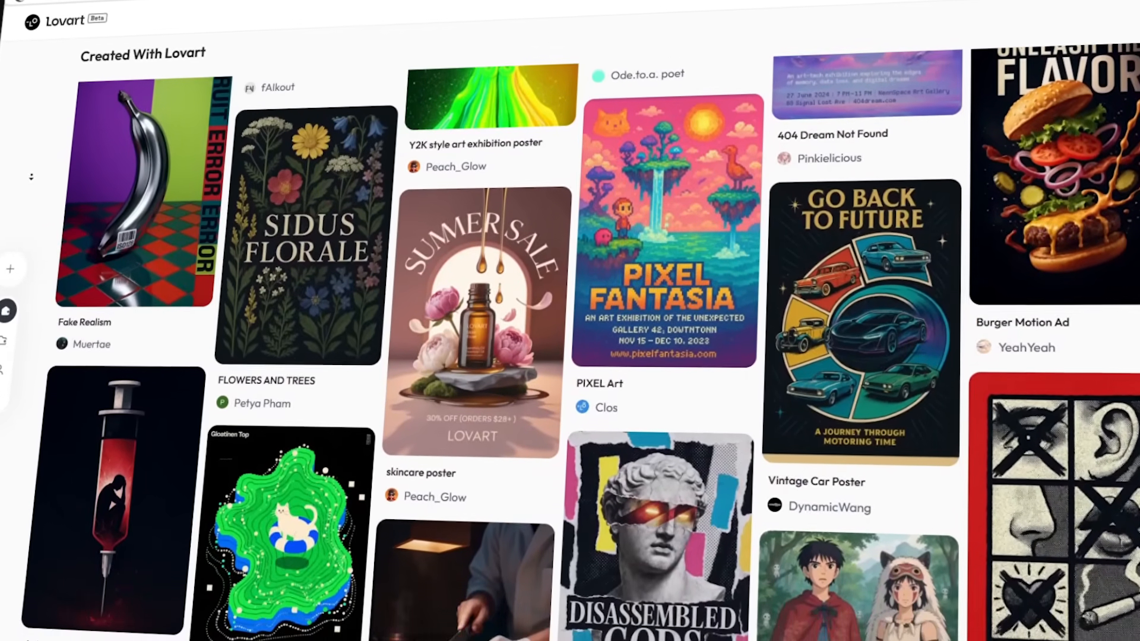
{"action": "scroll", "scroll_direction": "down", "scroll_amount": 3}
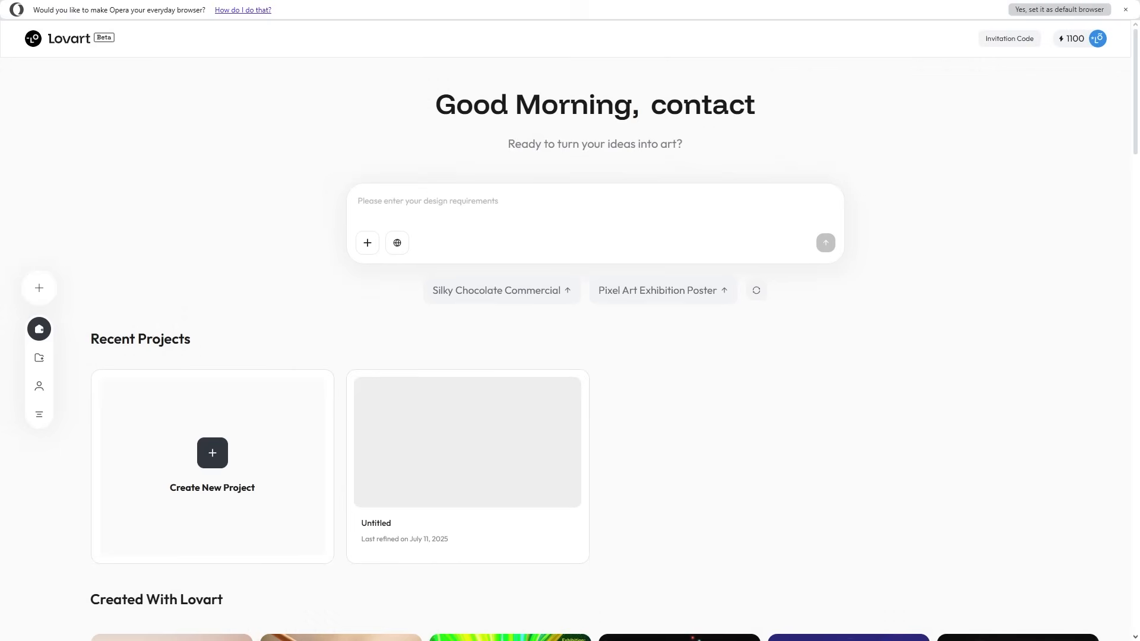
{"action": "left_click", "coordinate": [532, 201]}
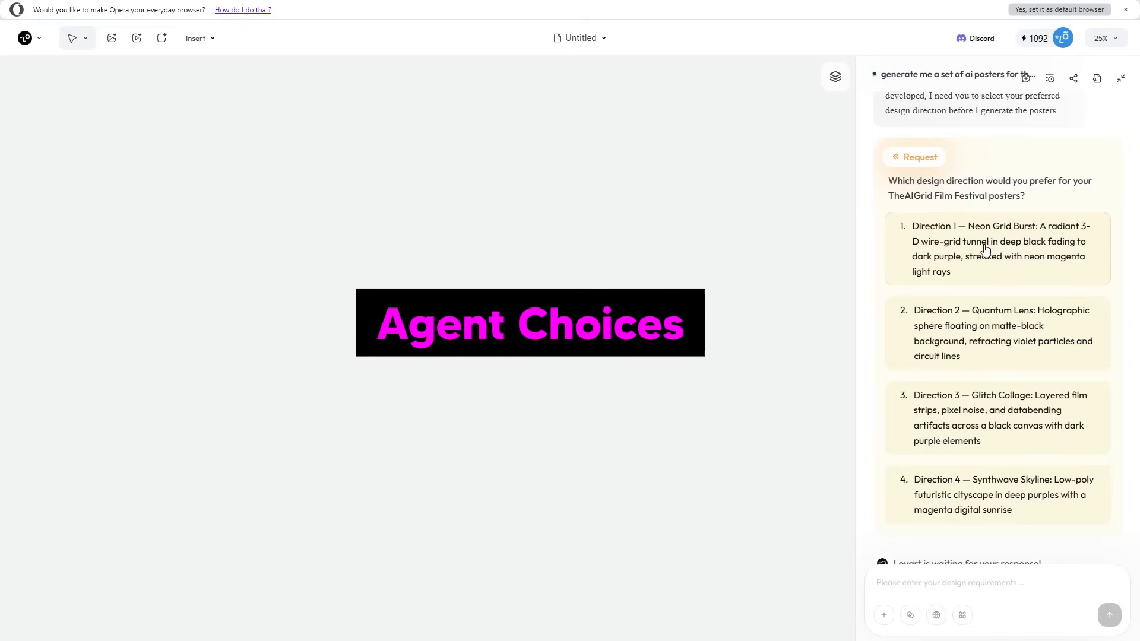
{"action": "mouse_move", "coordinate": [960, 261]}
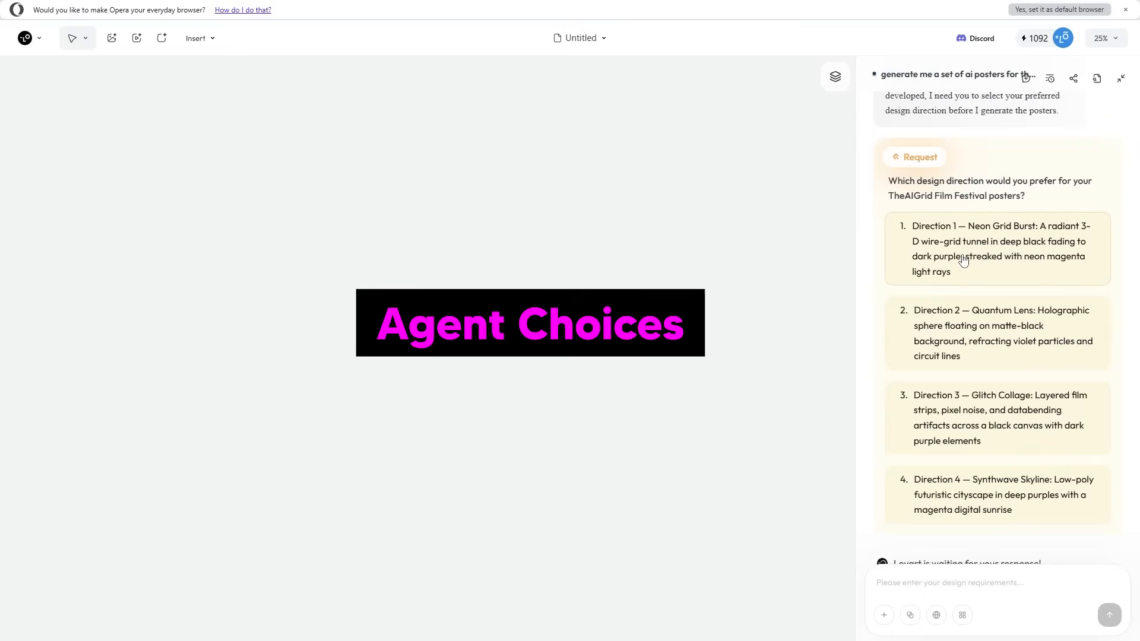
{"action": "mouse_move", "coordinate": [969, 303]}
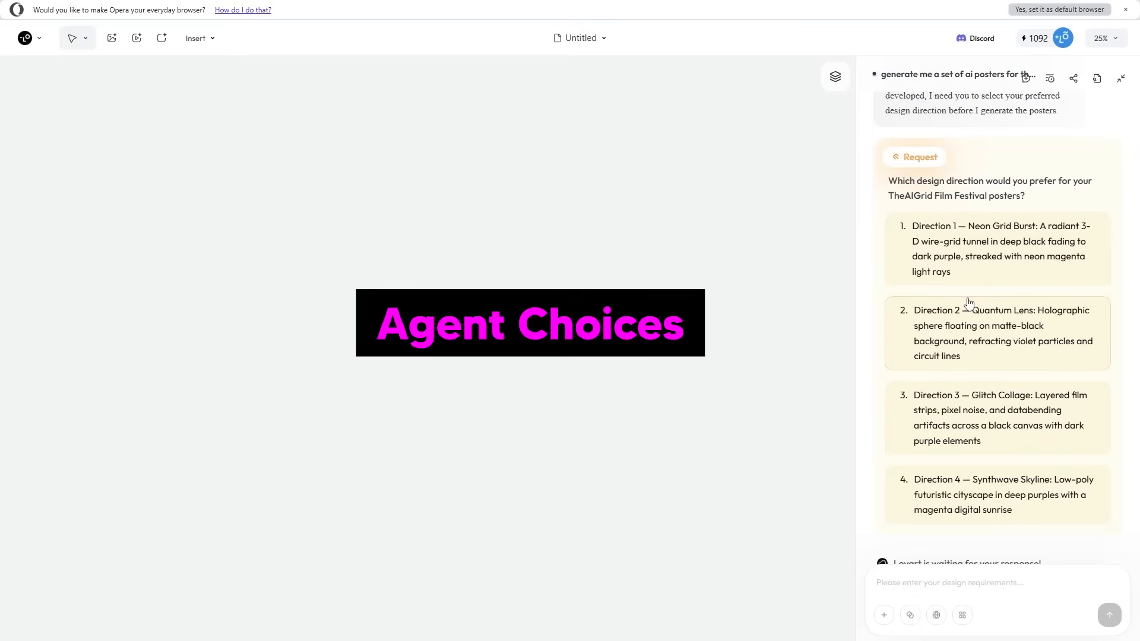
{"action": "mouse_move", "coordinate": [1017, 319]}
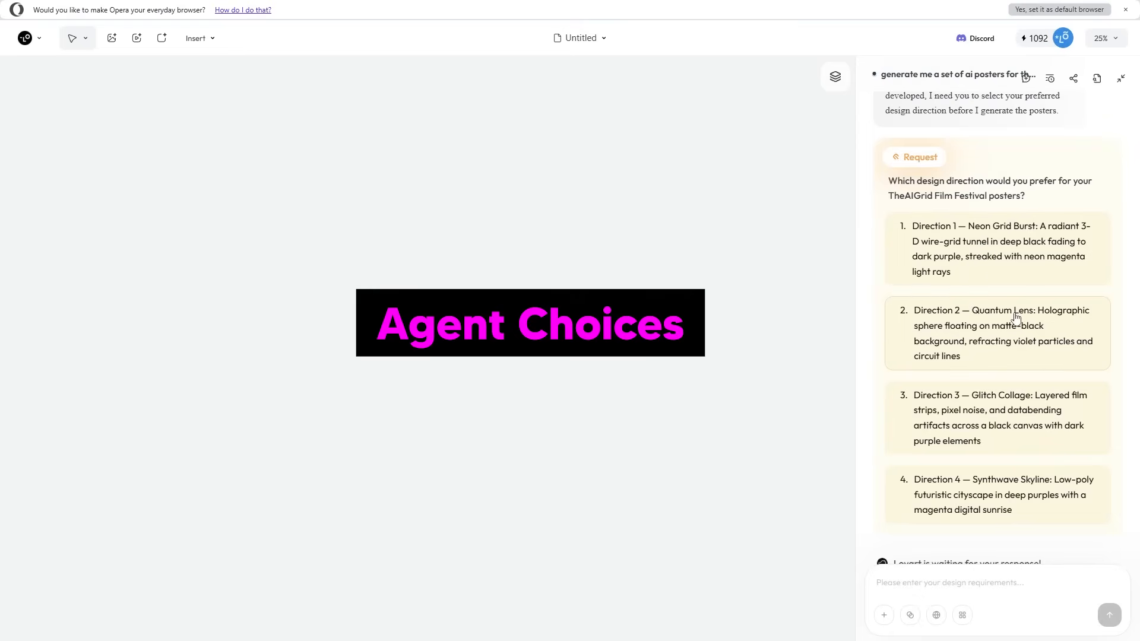
{"action": "mouse_move", "coordinate": [1000, 385]}
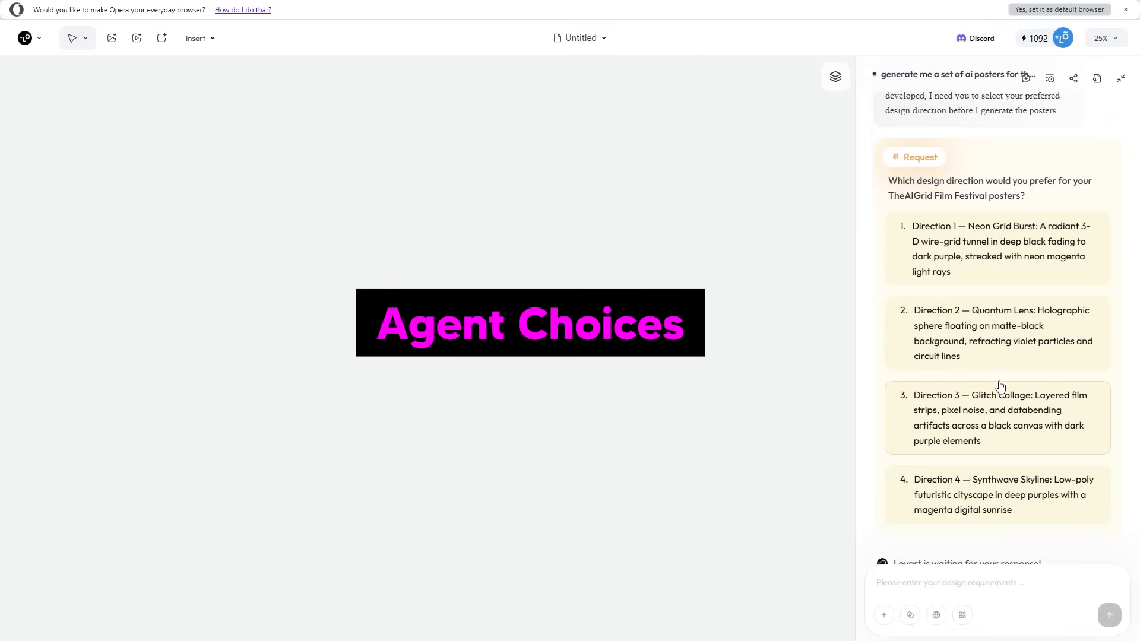
{"action": "mouse_move", "coordinate": [1014, 409]}
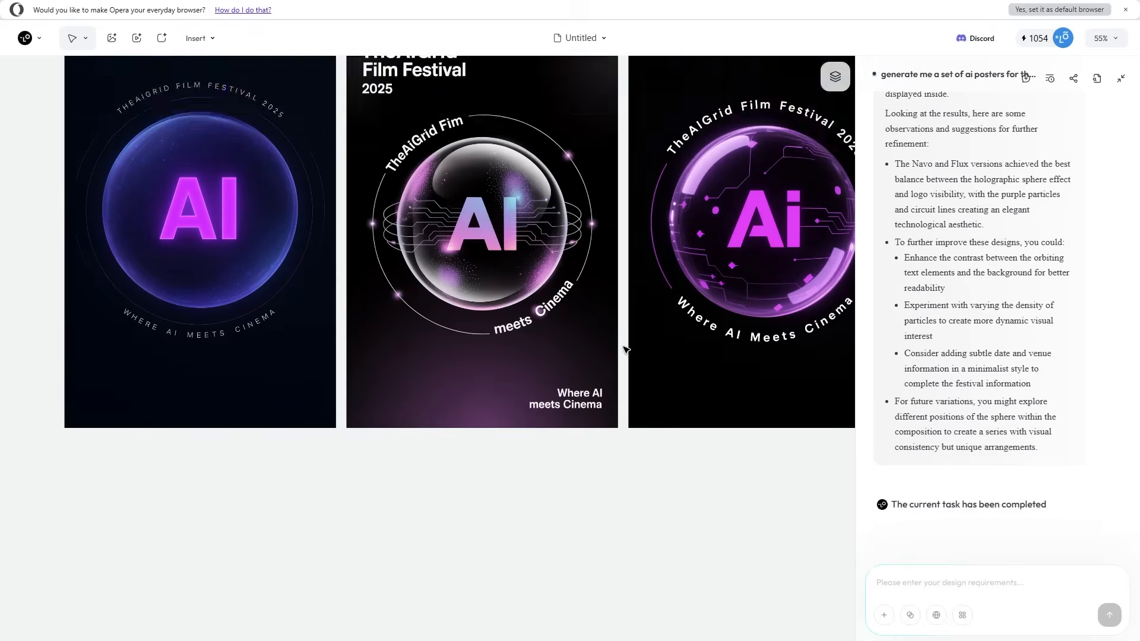
{"action": "scroll", "scroll_direction": "down", "scroll_amount": 3}
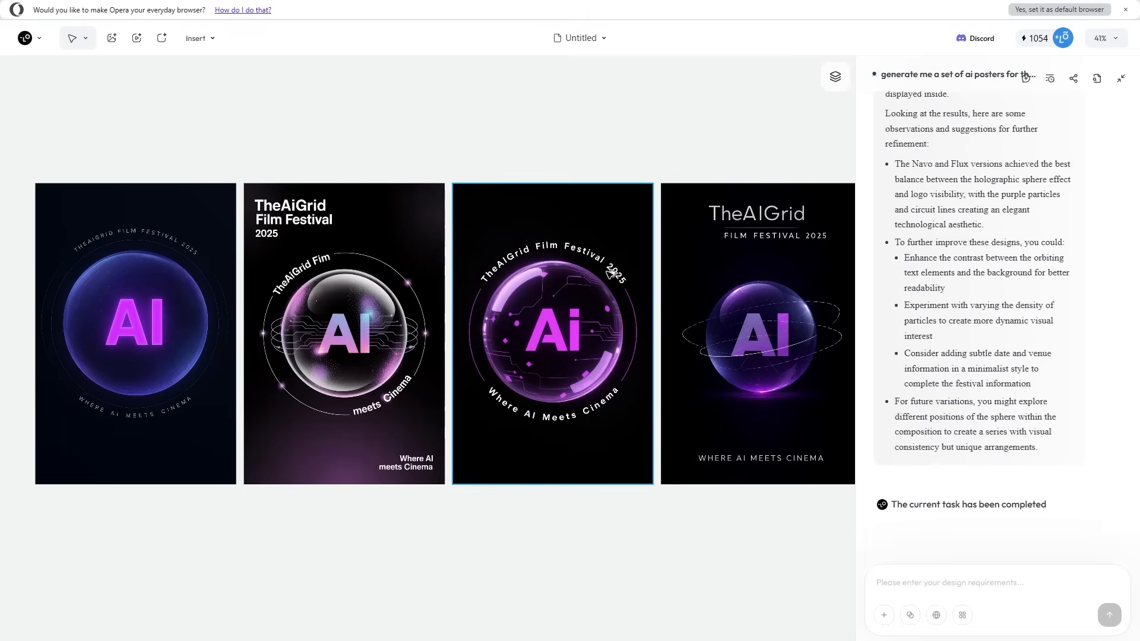
{"action": "mouse_move", "coordinate": [637, 267]}
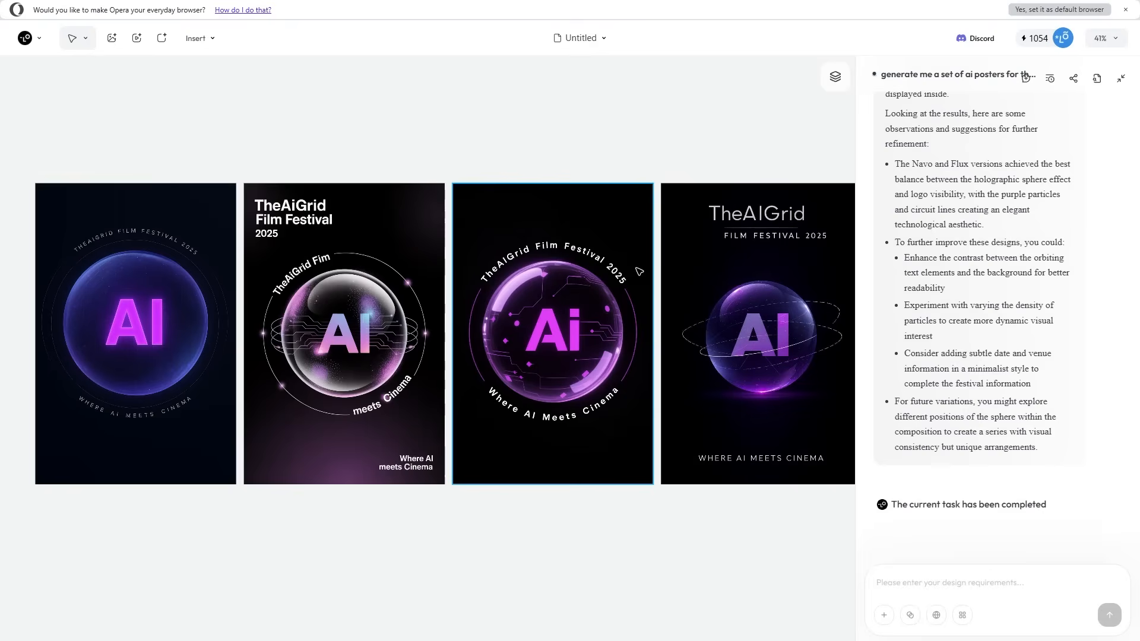
{"action": "left_click", "coordinate": [756, 331]}
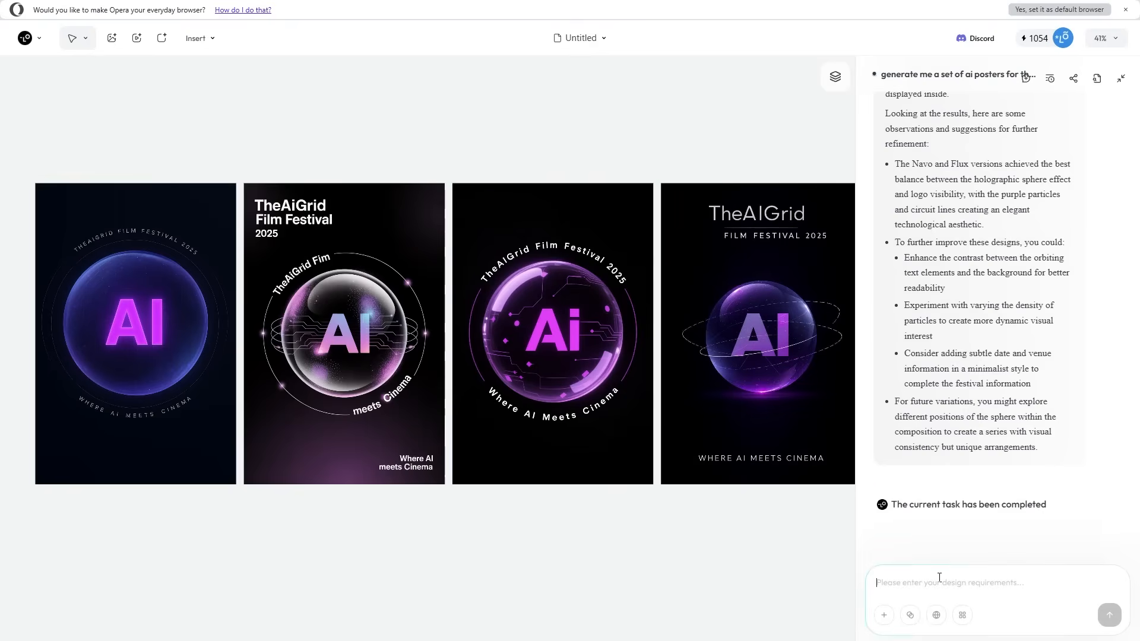
{"action": "mouse_move", "coordinate": [928, 549]}
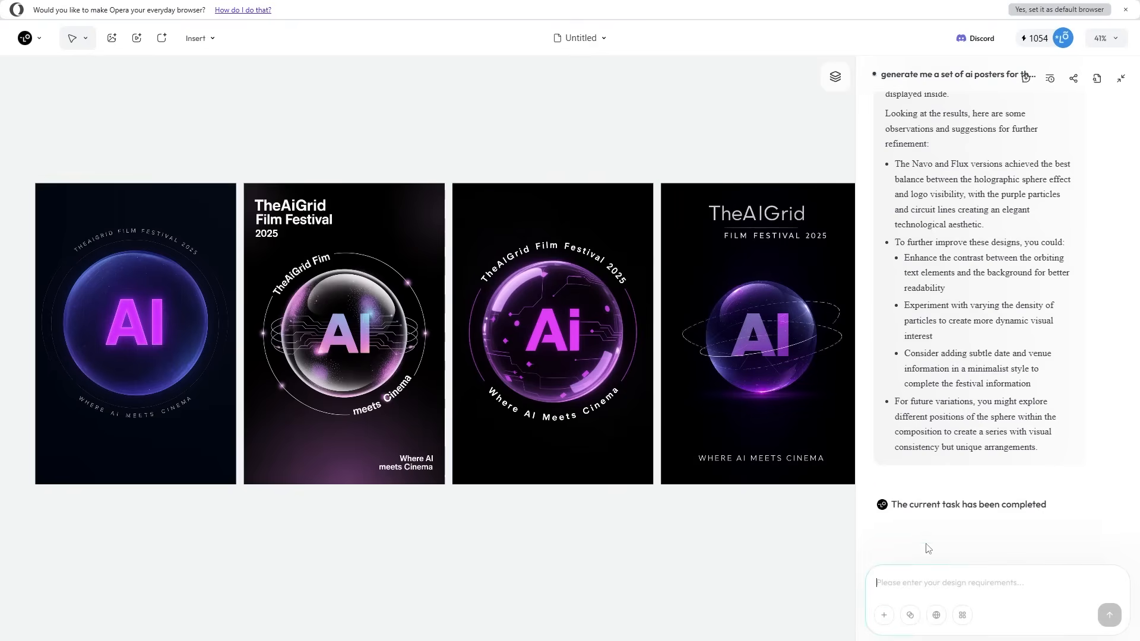
Step: Select the circuit-sphere poster and request a glowing purple digital grid background
{"action": "left_click", "coordinate": [552, 332]}
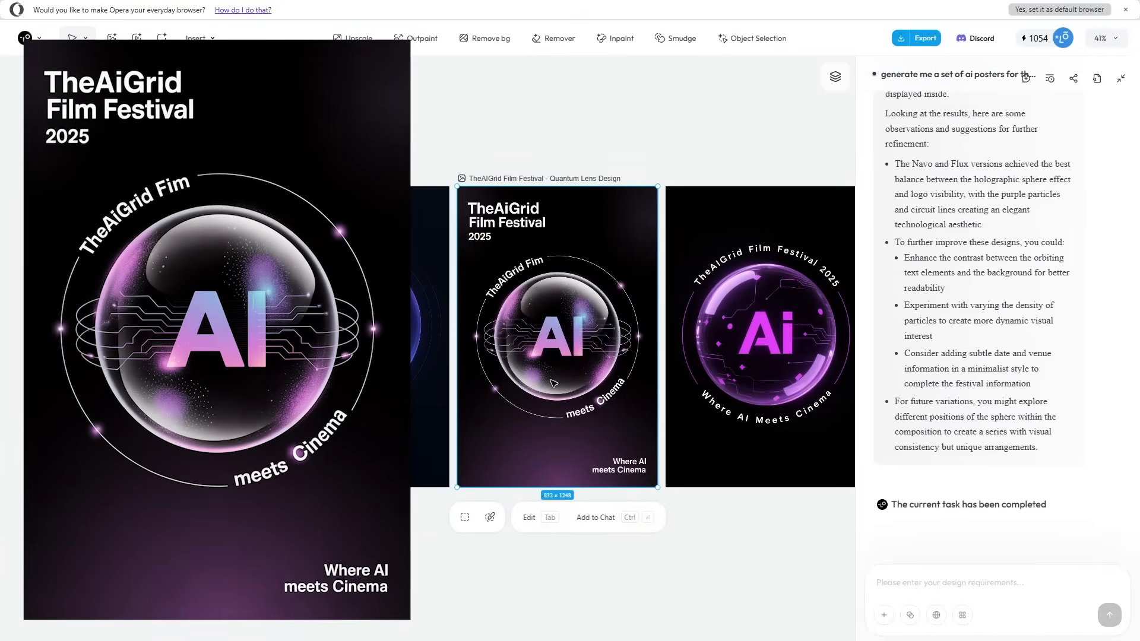
{"action": "mouse_move", "coordinate": [648, 436]}
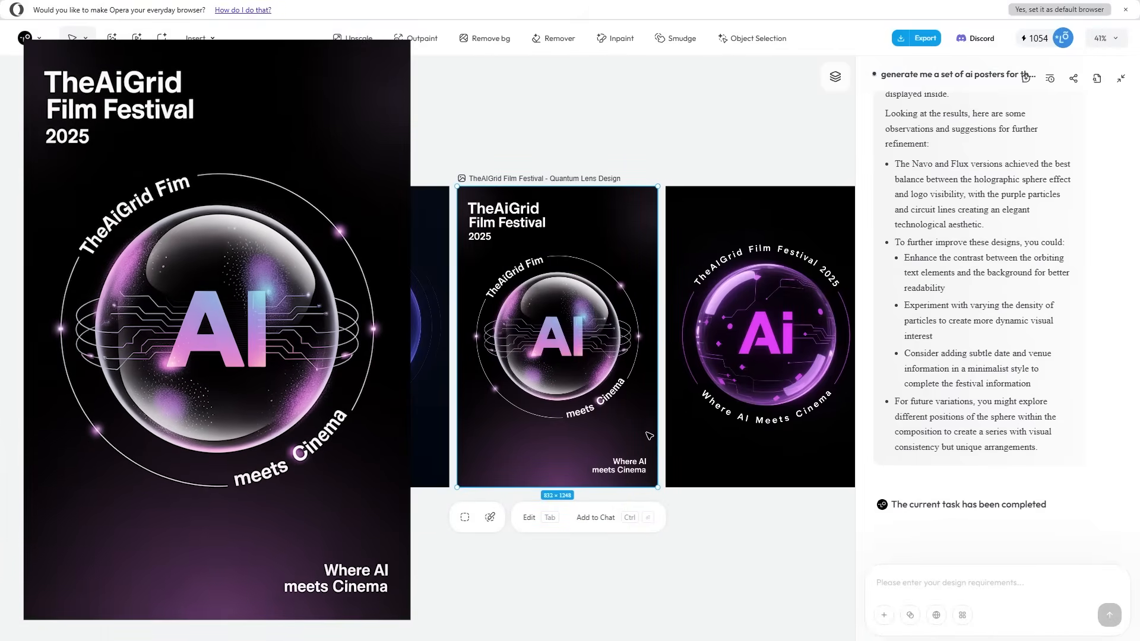
{"action": "mouse_move", "coordinate": [490, 517]}
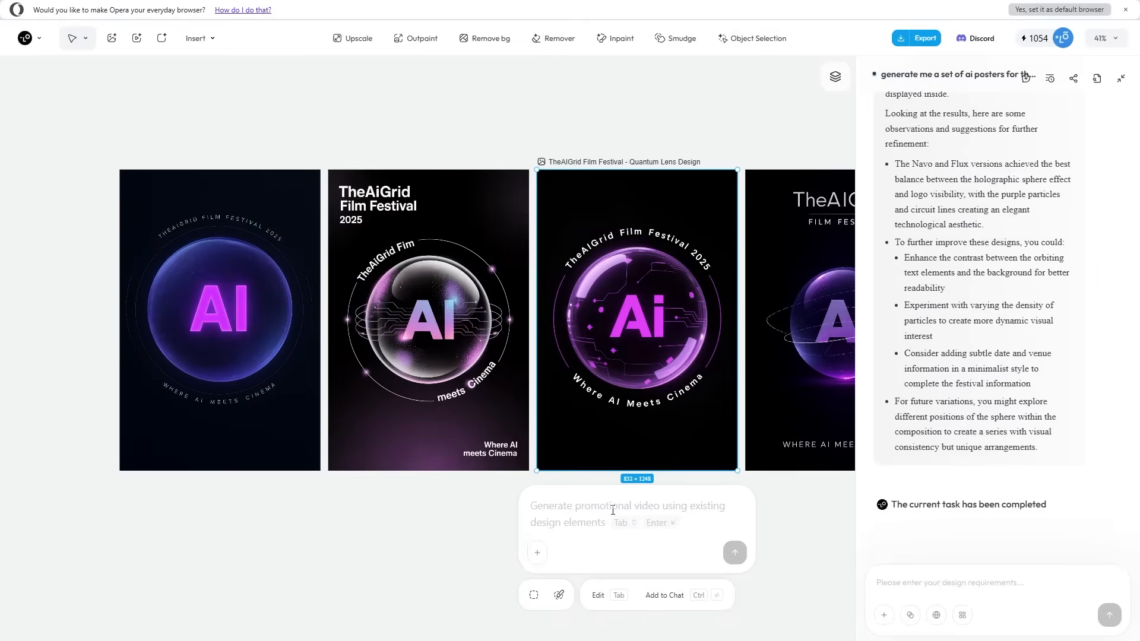
{"action": "type", "text": "Make the background have a purple digital grid with glowing"}
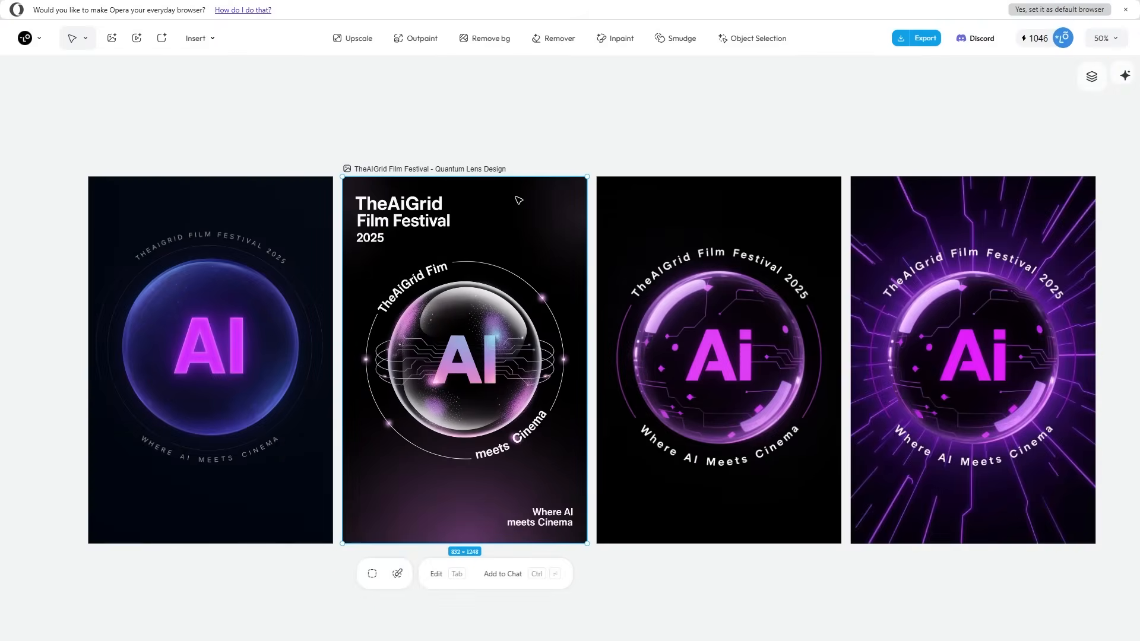
Step: Review the export options for the selected poster, switching the format from SVG to JPG, then dismiss
{"action": "left_click", "coordinate": [924, 38]}
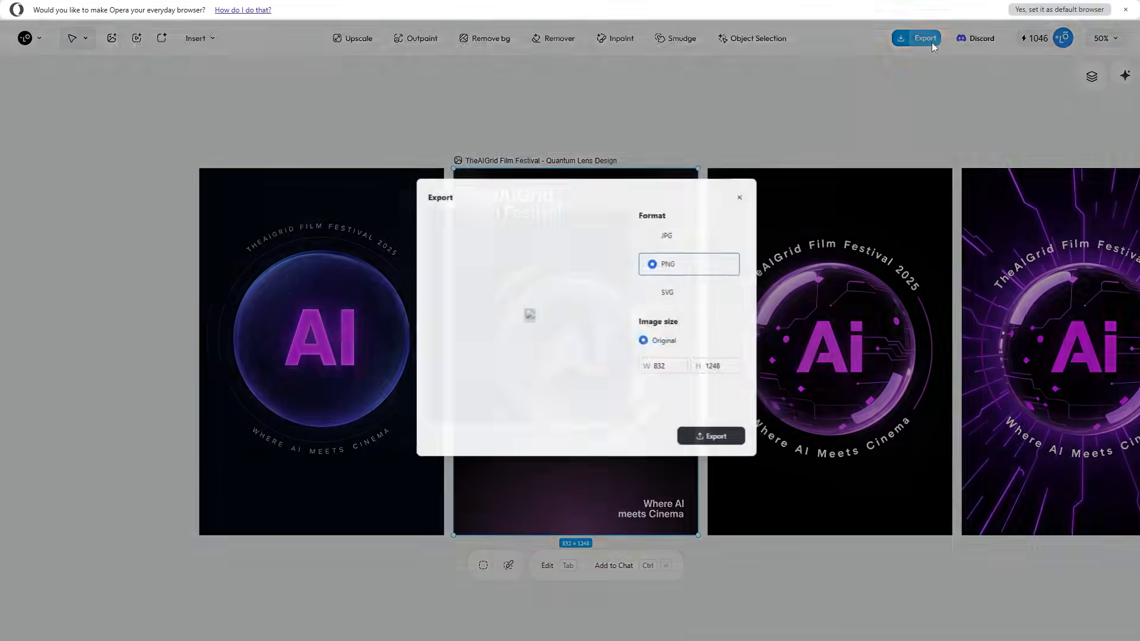
{"action": "left_click", "coordinate": [652, 304]}
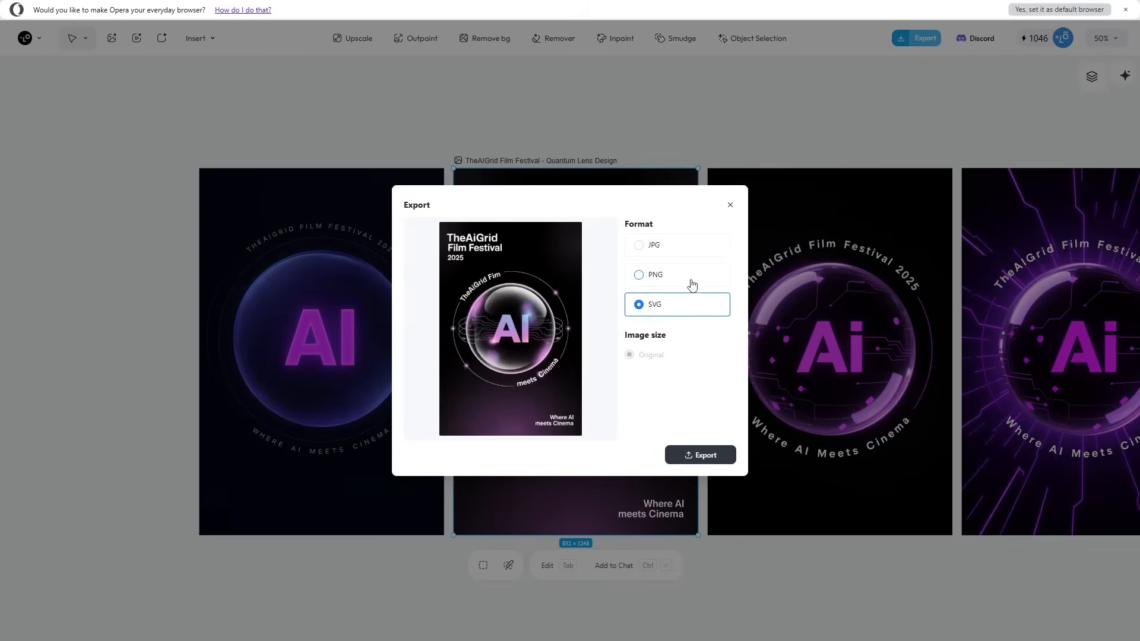
{"action": "left_click", "coordinate": [652, 245]}
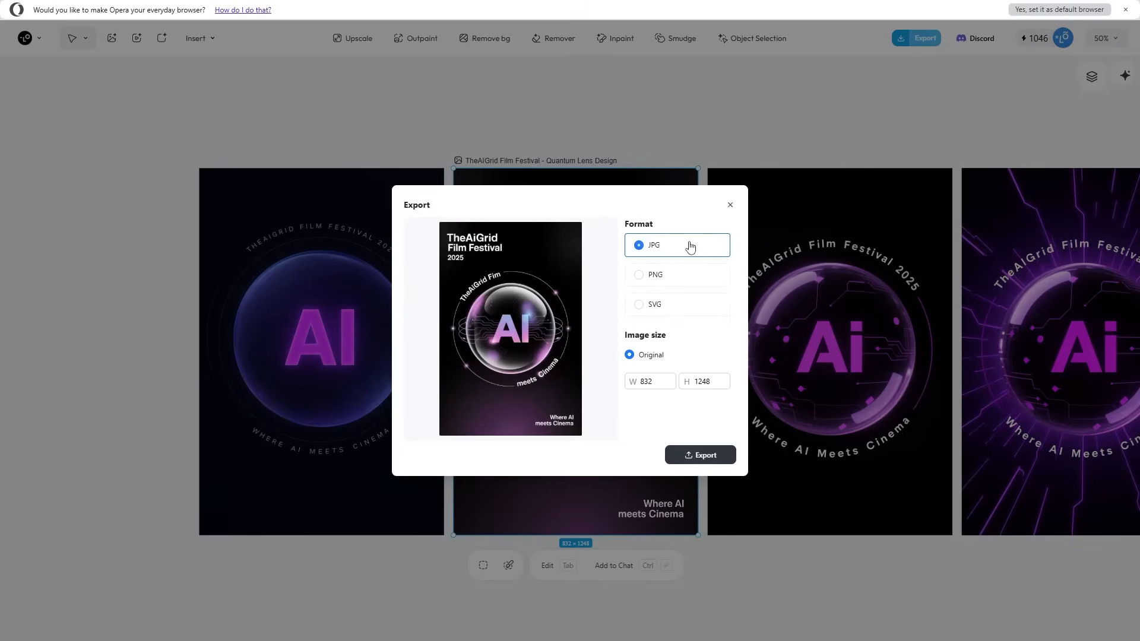
{"action": "left_click", "coordinate": [729, 204]}
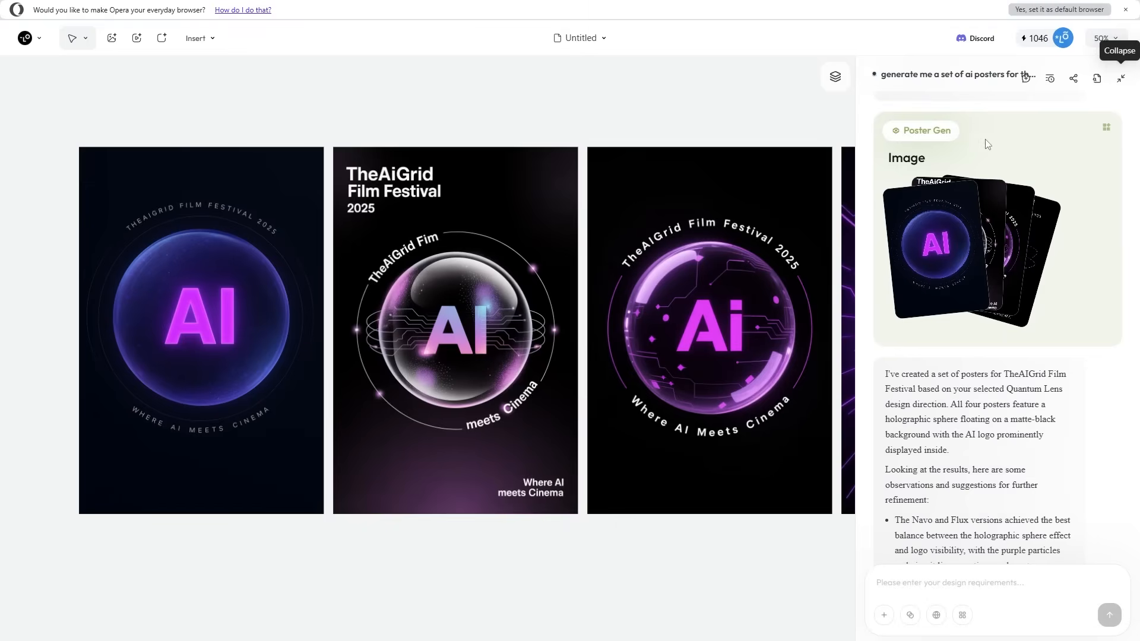
{"action": "mouse_move", "coordinate": [701, 100]}
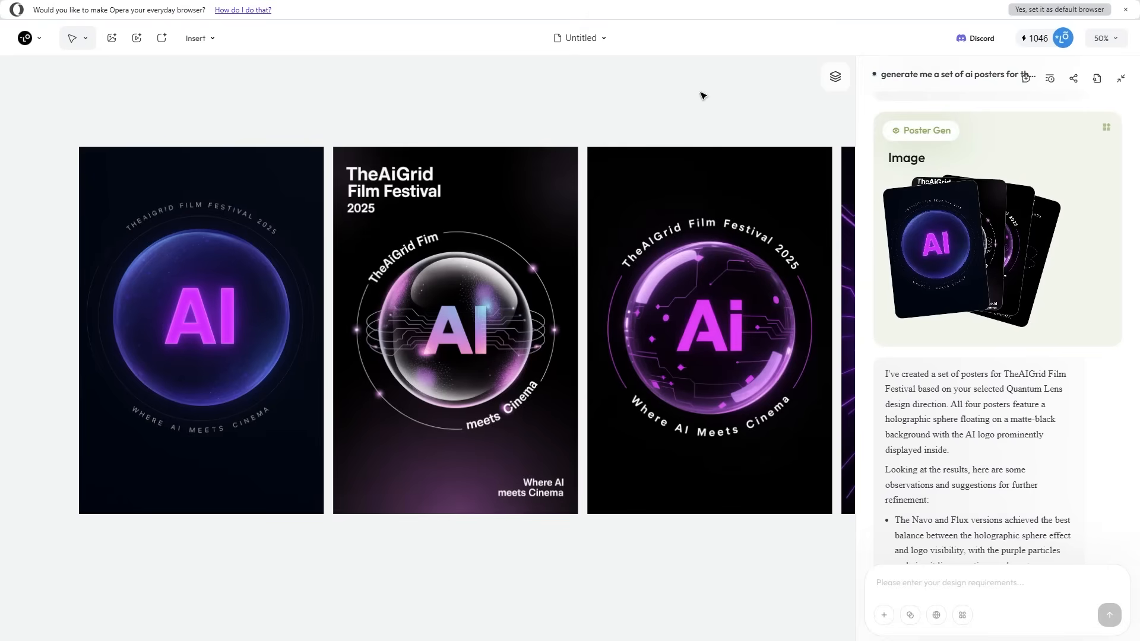
{"action": "mouse_move", "coordinate": [768, 124]}
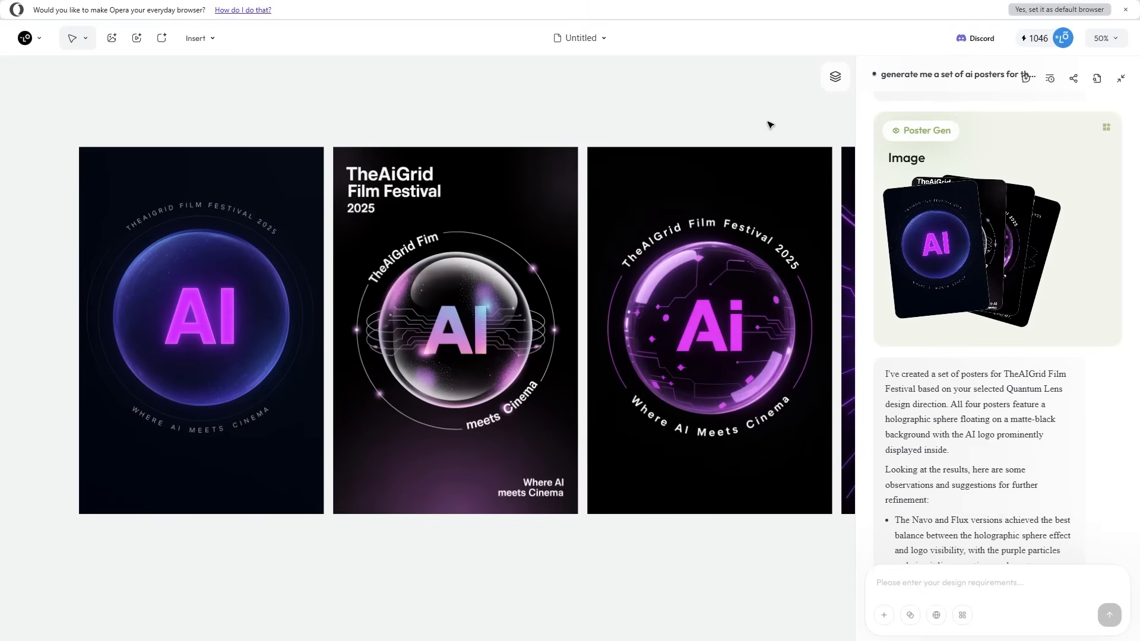
Step: Hide the chat panel to view all four festival posters on the canvas
{"action": "scroll", "scroll_direction": "down", "scroll_amount": 3}
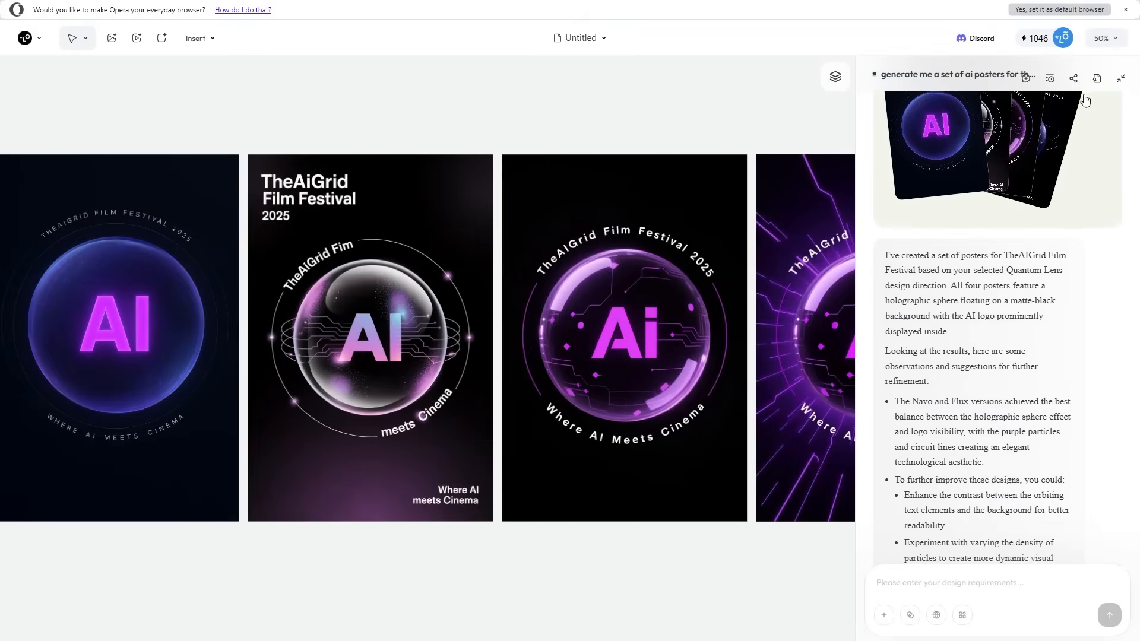
{"action": "left_click", "coordinate": [1120, 78]}
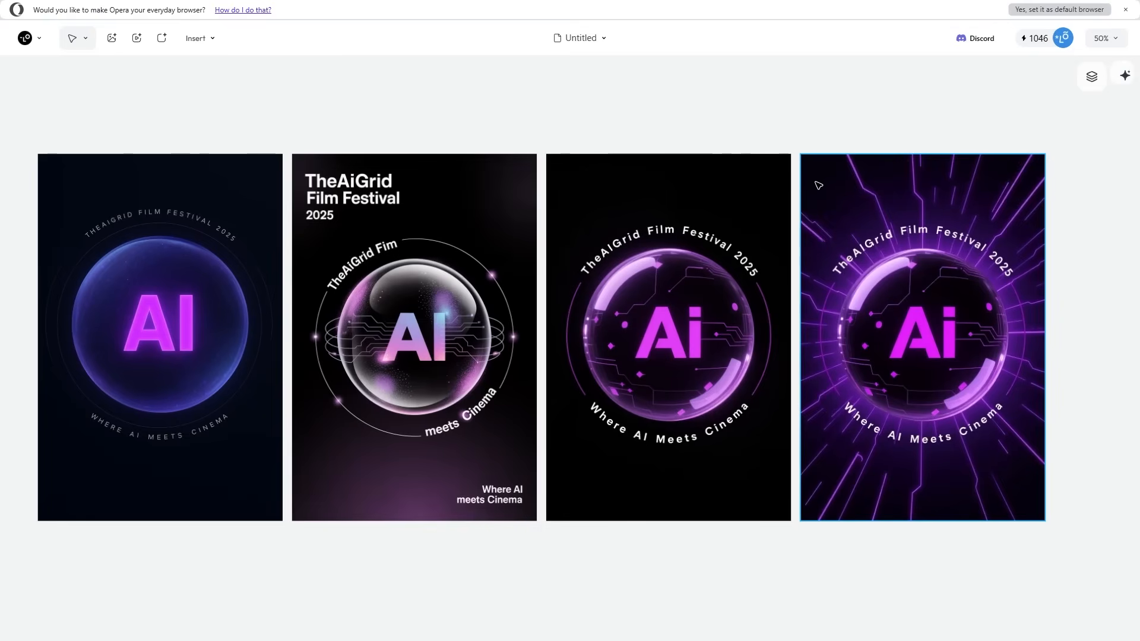
{"action": "left_click", "coordinate": [666, 338]}
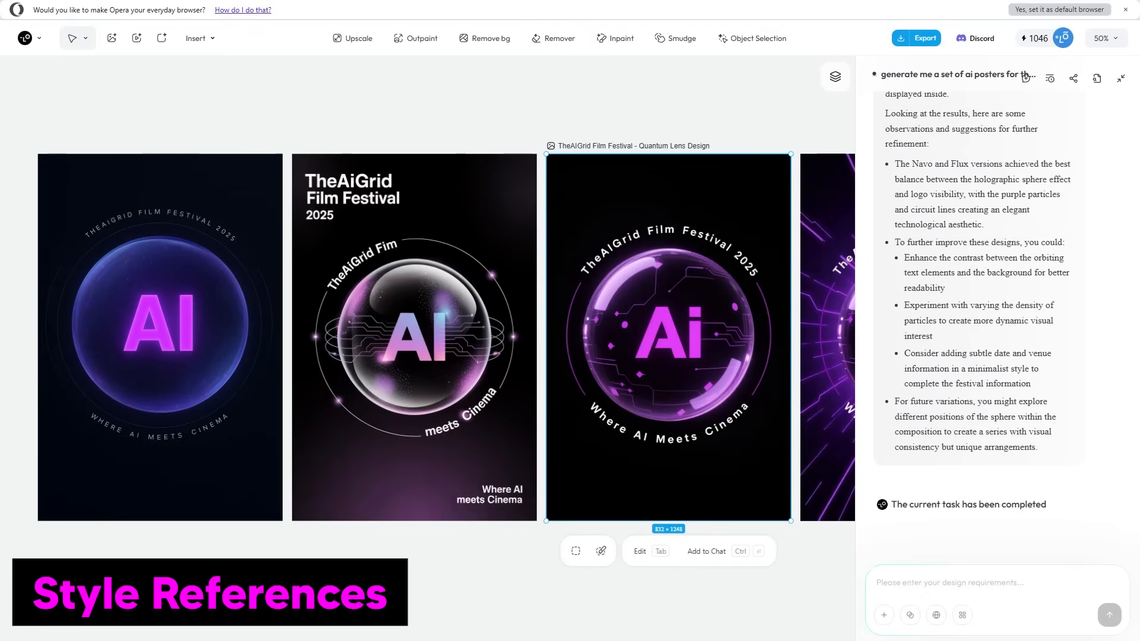
{"action": "mouse_move", "coordinate": [911, 615]}
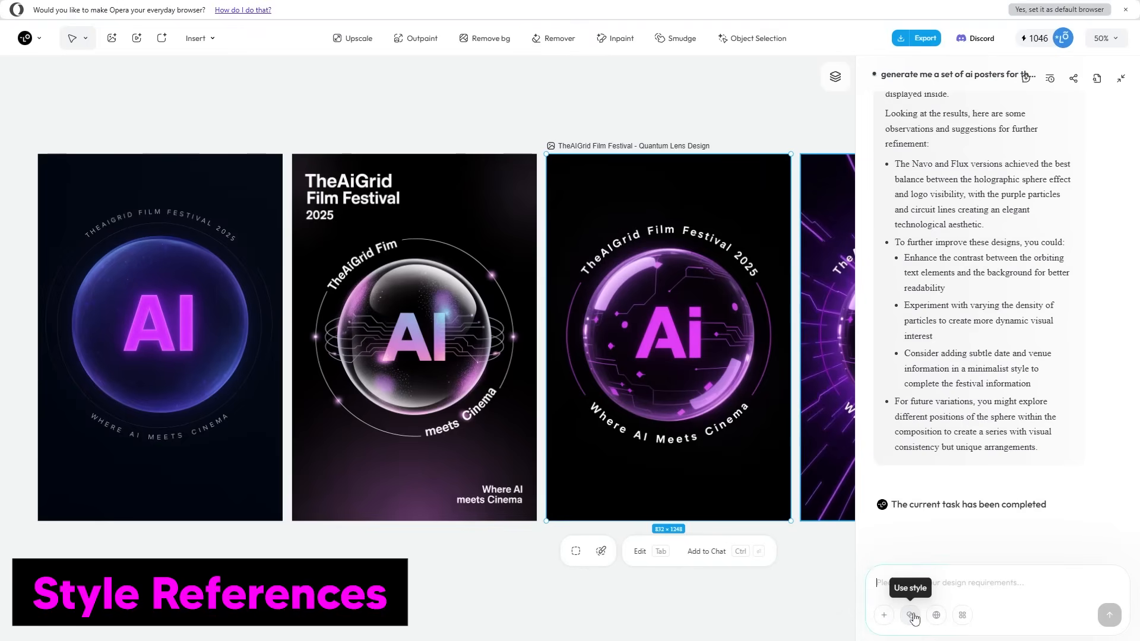
Step: Pick a cyber style reference and send the cinematic AI newsletter trailer opening-shot prompt
{"action": "left_click", "coordinate": [911, 615]}
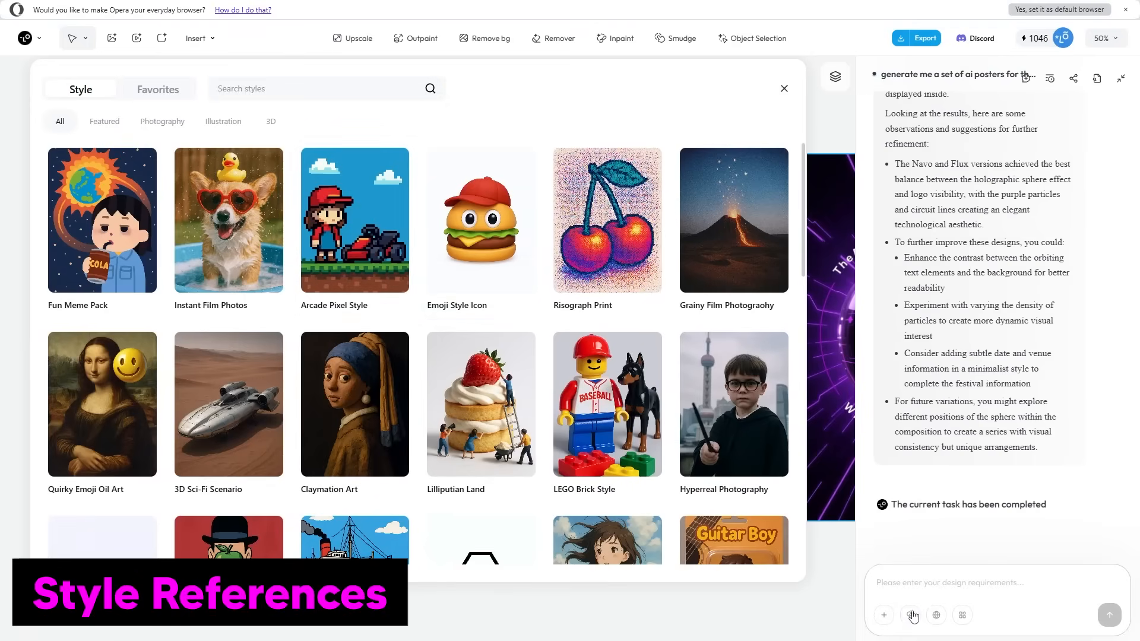
{"action": "mouse_move", "coordinate": [348, 206]}
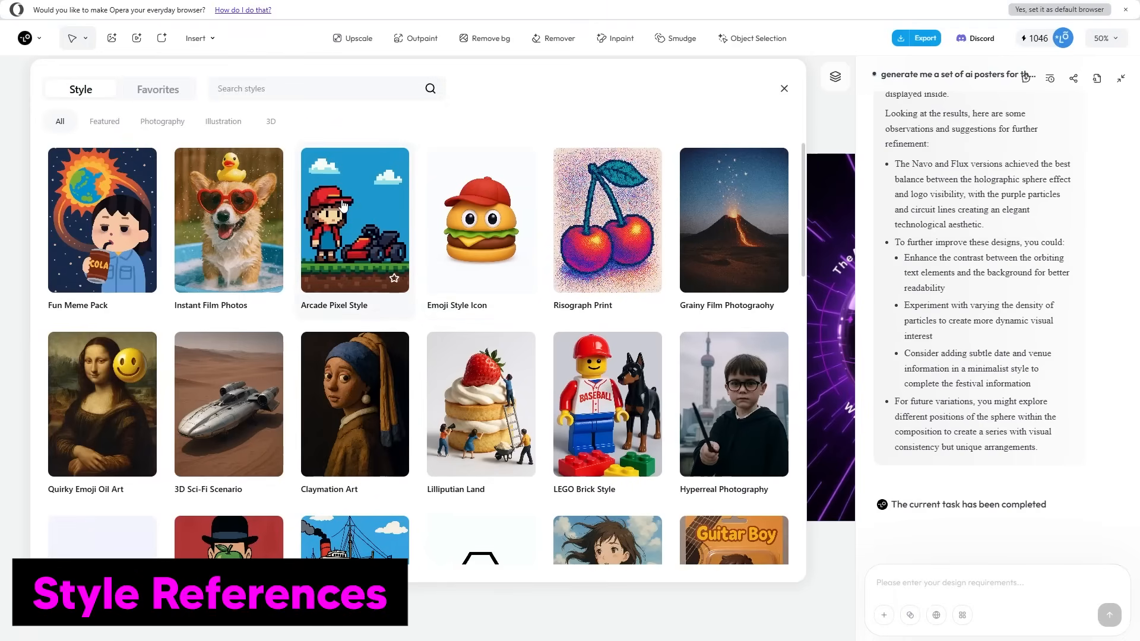
{"action": "mouse_move", "coordinate": [349, 196]}
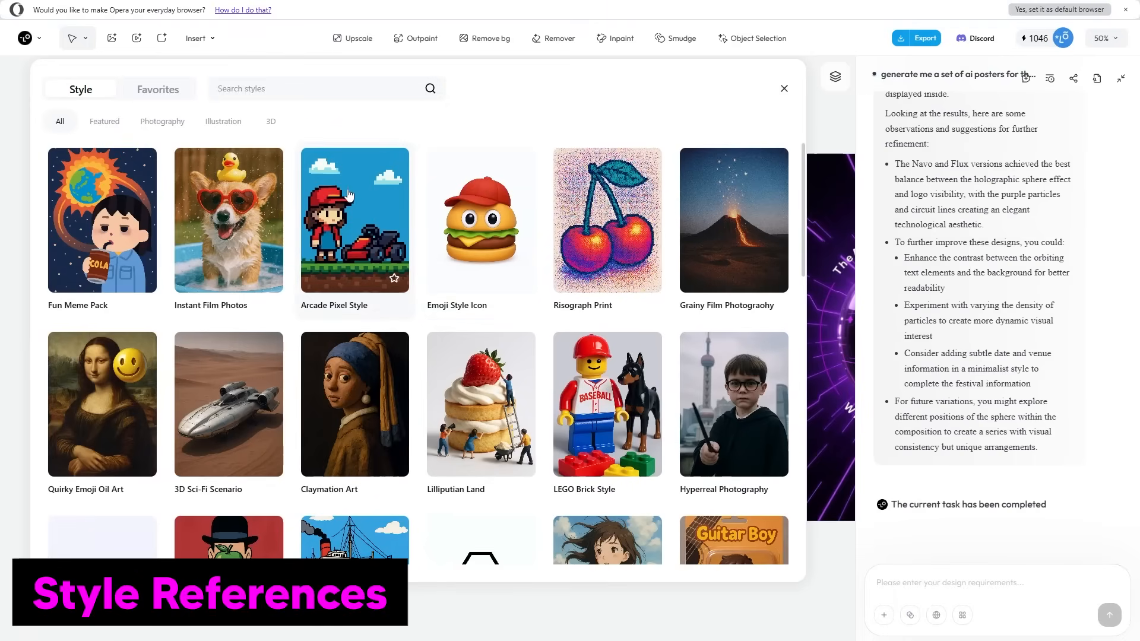
{"action": "mouse_move", "coordinate": [481, 229]}
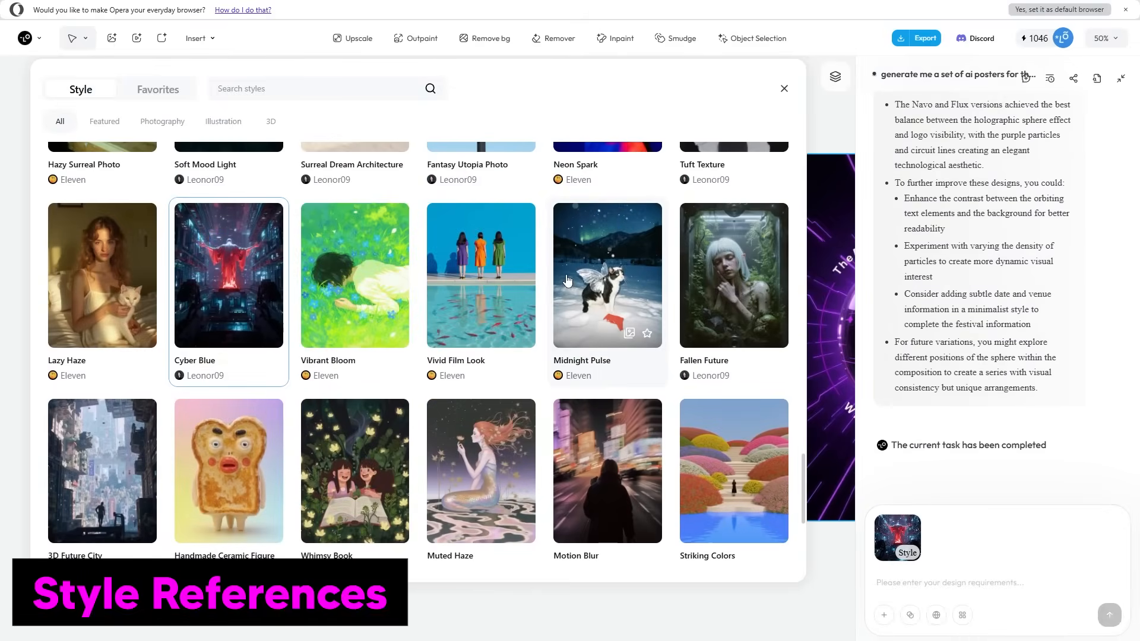
{"action": "scroll", "scroll_direction": "up", "scroll_amount": 3}
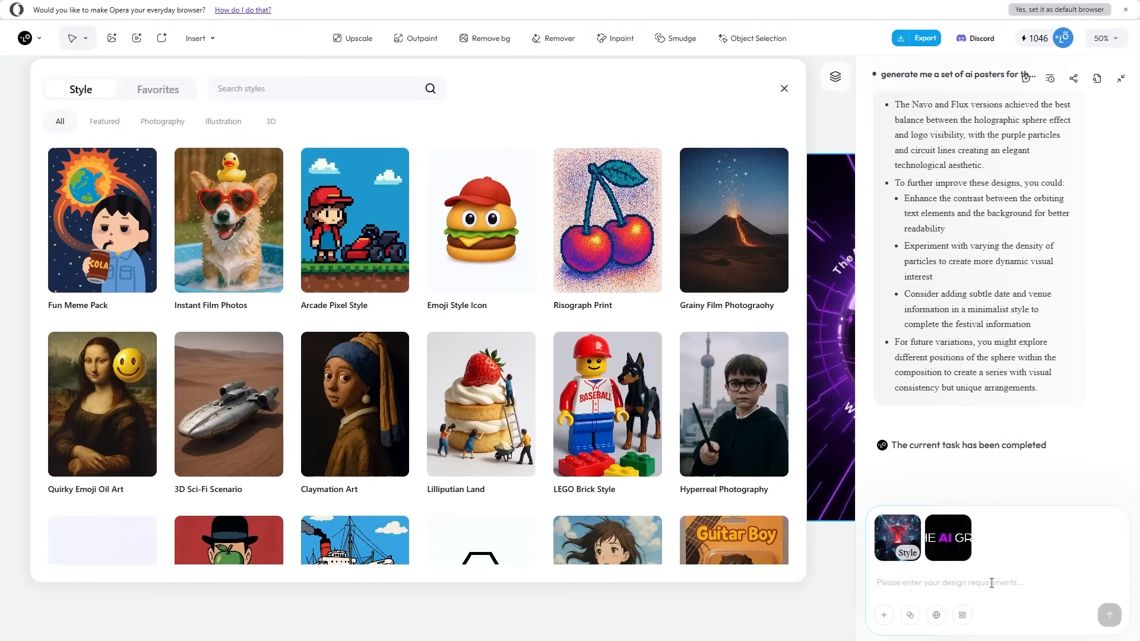
{"action": "type", "text": "Create an idea for a first opening shot of a trailer for a cinematic AI newsletter launch"}
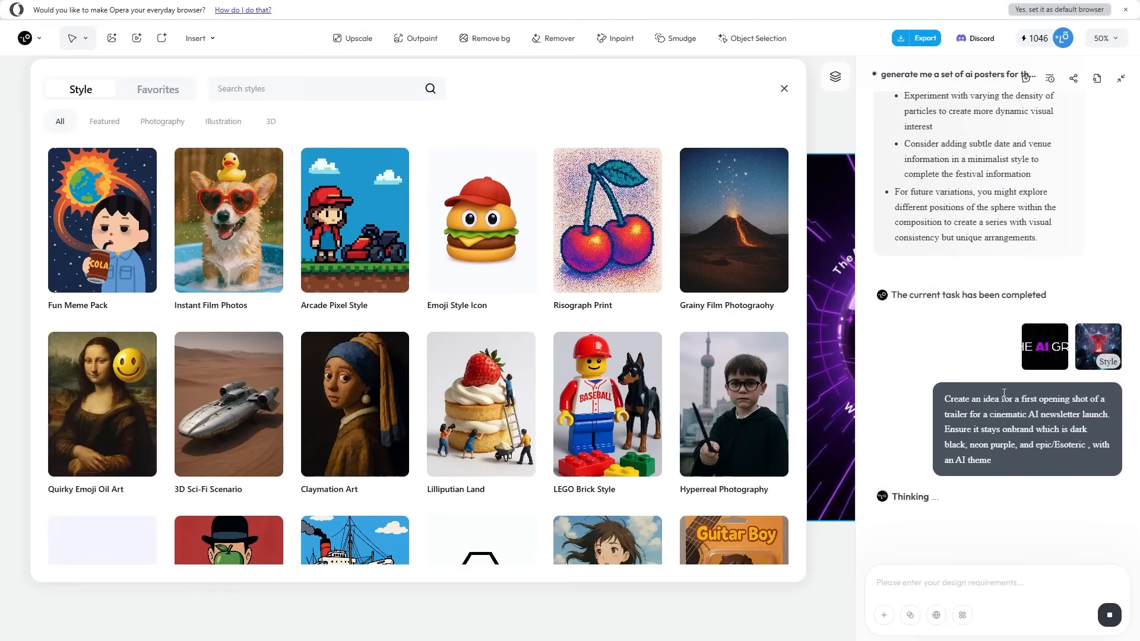
Step: Close the style library and scroll down to the four generated trailer opening shots
{"action": "left_click", "coordinate": [784, 87]}
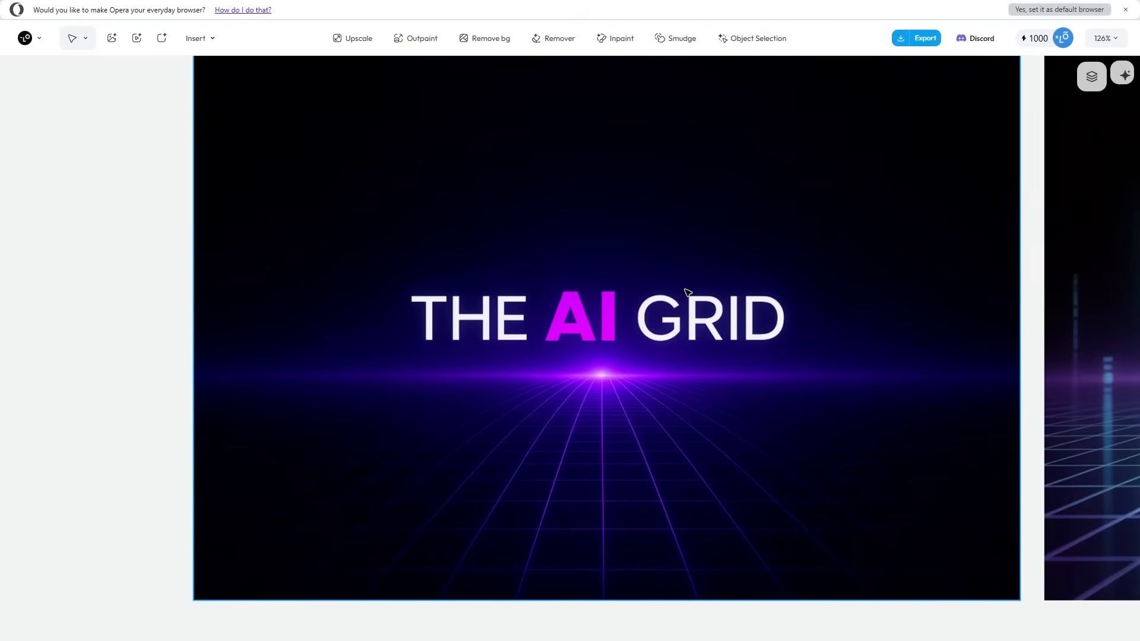
{"action": "scroll", "scroll_direction": "down", "scroll_amount": 3}
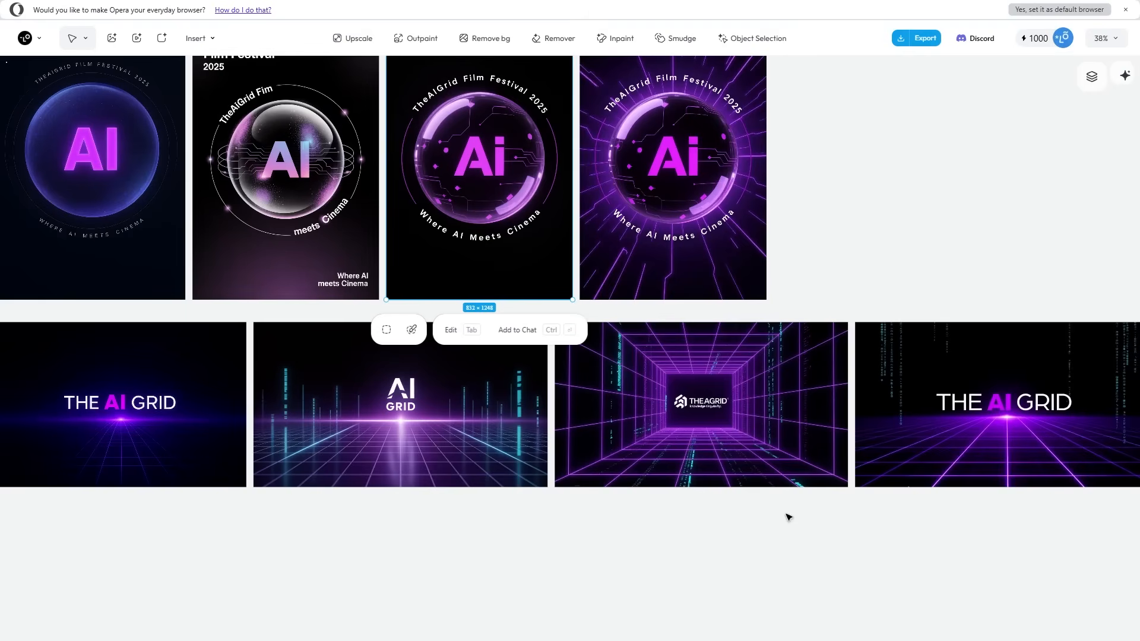
{"action": "mouse_move", "coordinate": [879, 374]}
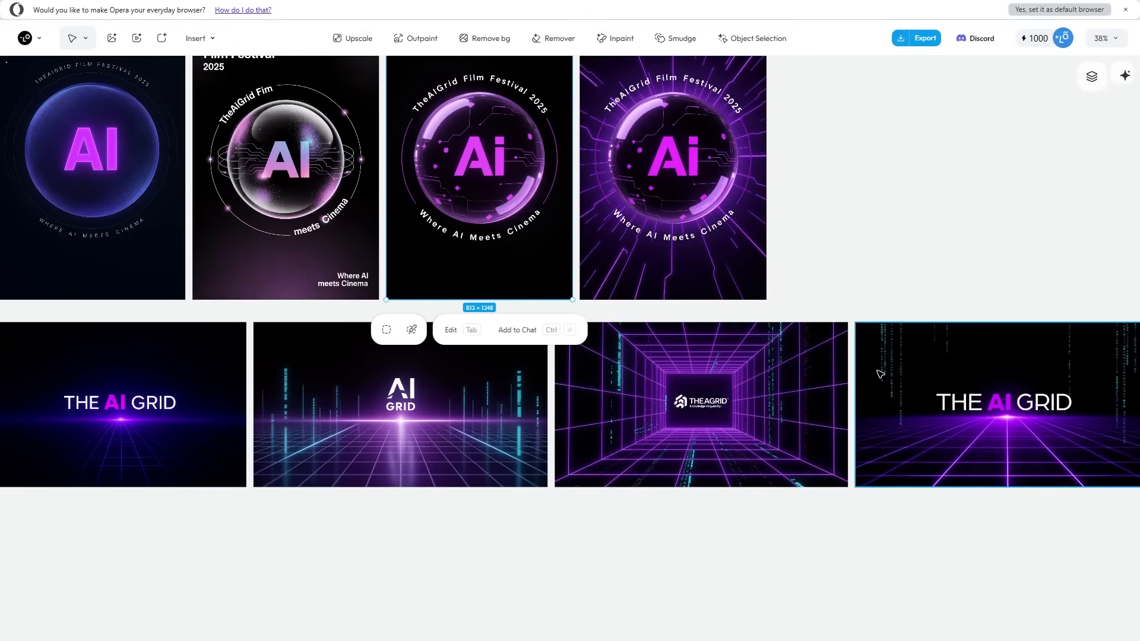
{"action": "mouse_move", "coordinate": [944, 369]}
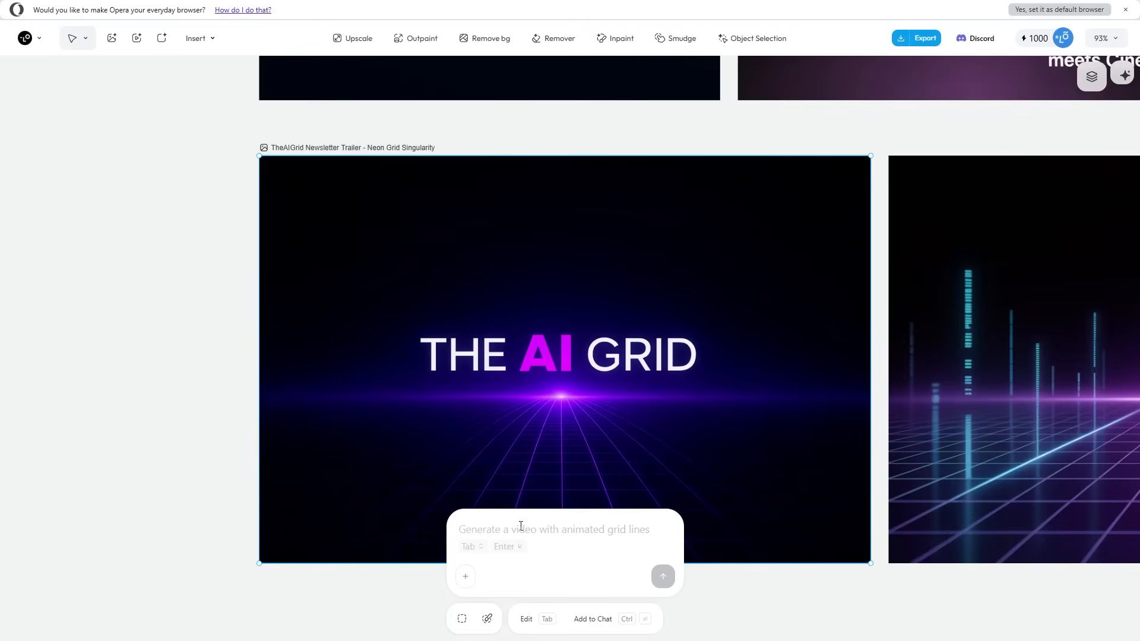
Step: Show the assistant conversation beside the board, then return to the Lovart home page
{"action": "left_click", "coordinate": [552, 529]}
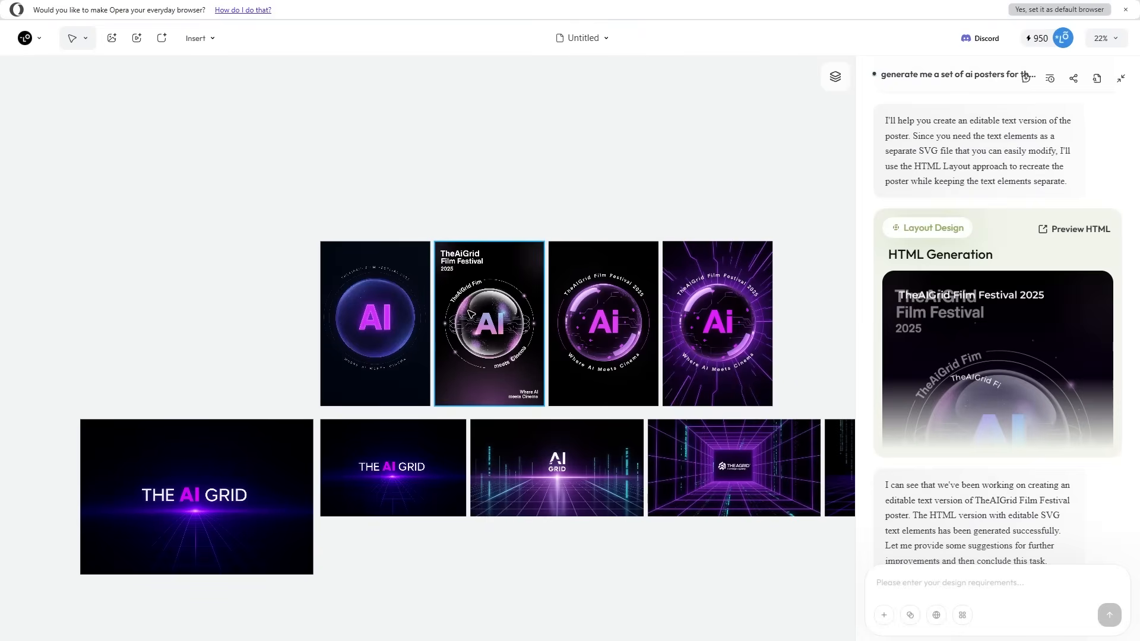
{"action": "left_click", "coordinate": [239, 210]}
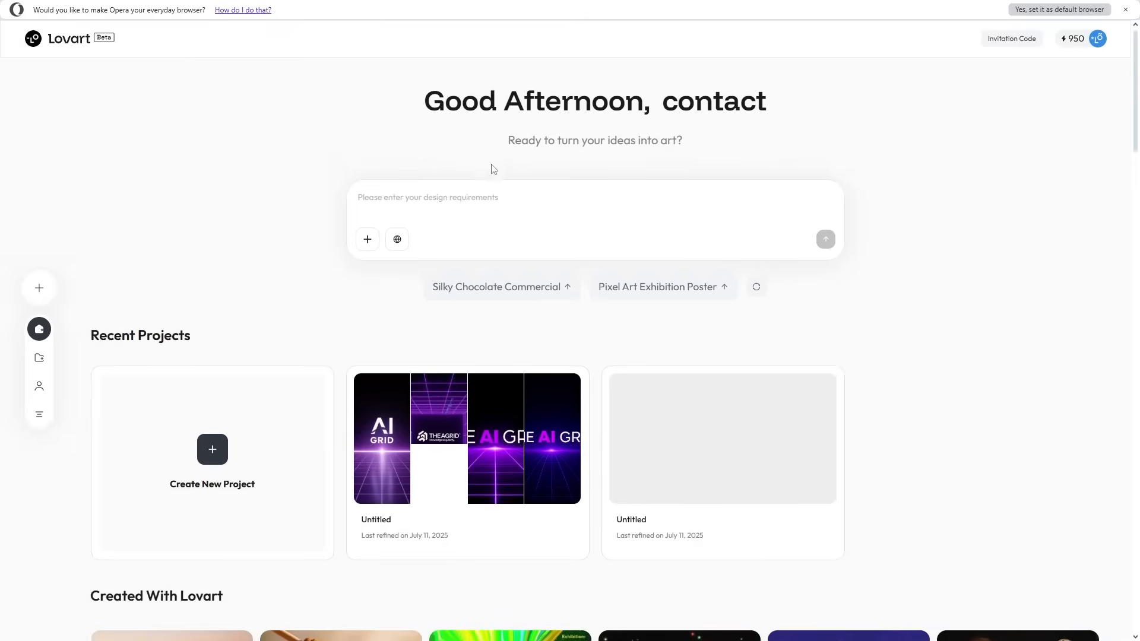
Step: Scroll through the Created With Lovart community gallery on the home page
{"action": "scroll", "scroll_direction": "down", "scroll_amount": 3}
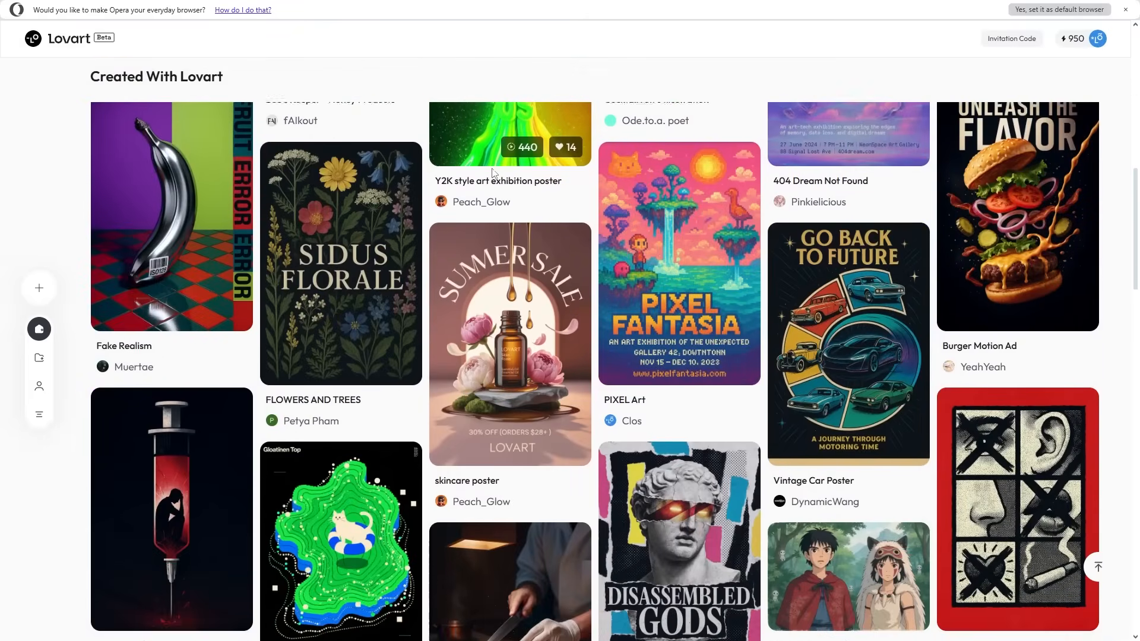
{"action": "scroll", "scroll_direction": "down", "scroll_amount": 3}
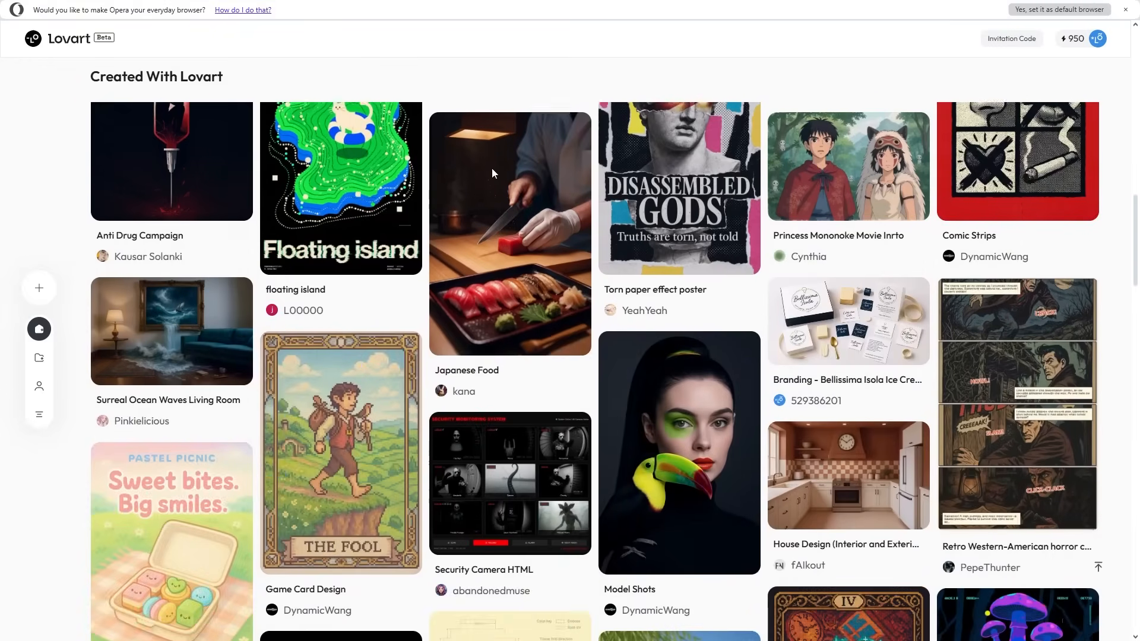
{"action": "scroll", "scroll_direction": "down", "scroll_amount": 3}
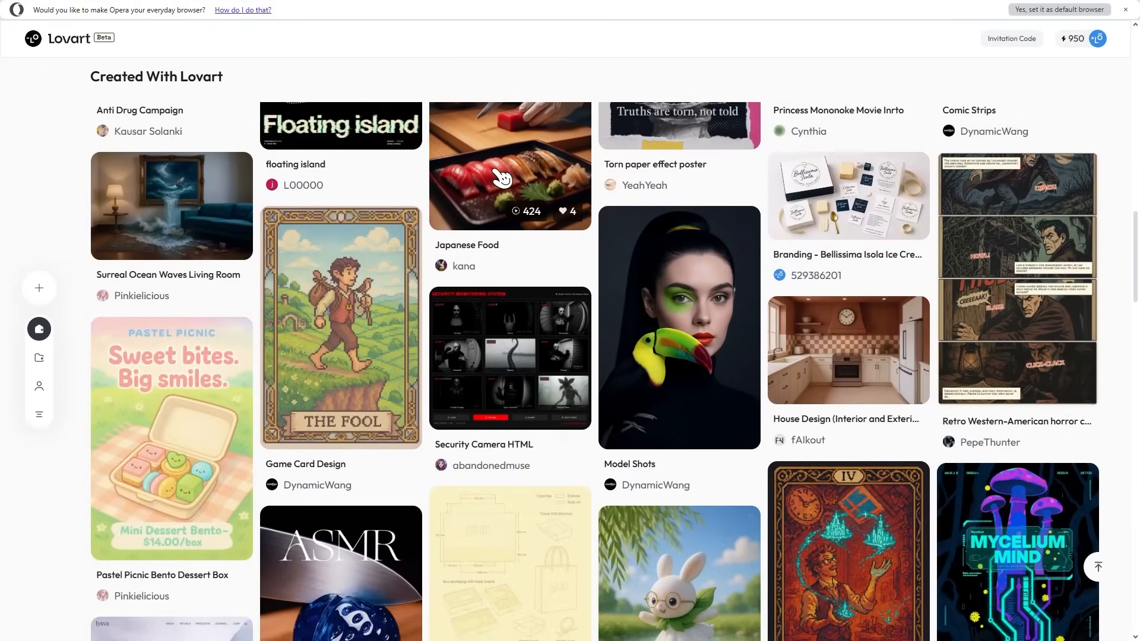
{"action": "scroll", "scroll_direction": "down", "scroll_amount": 3}
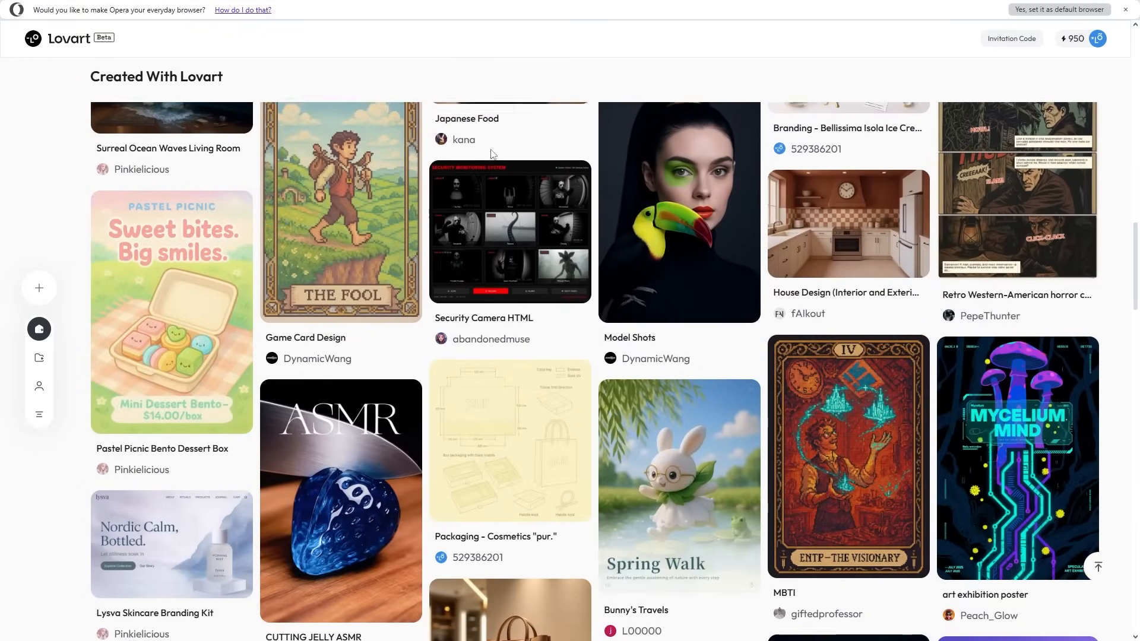
{"action": "scroll", "scroll_direction": "down", "scroll_amount": 3}
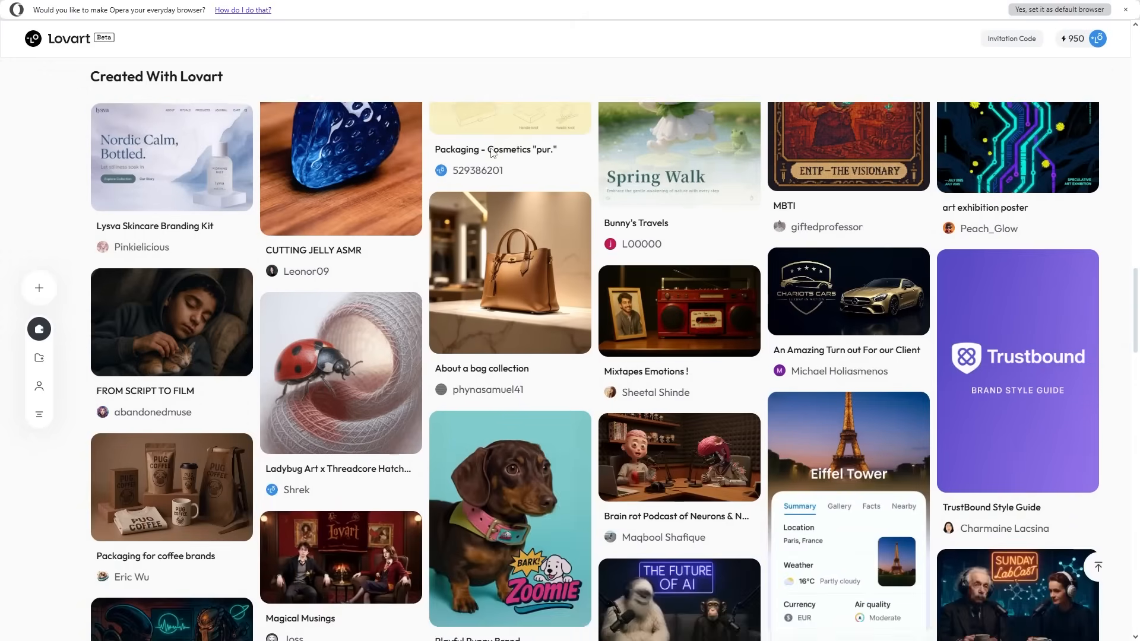
{"action": "scroll", "scroll_direction": "down", "scroll_amount": 3}
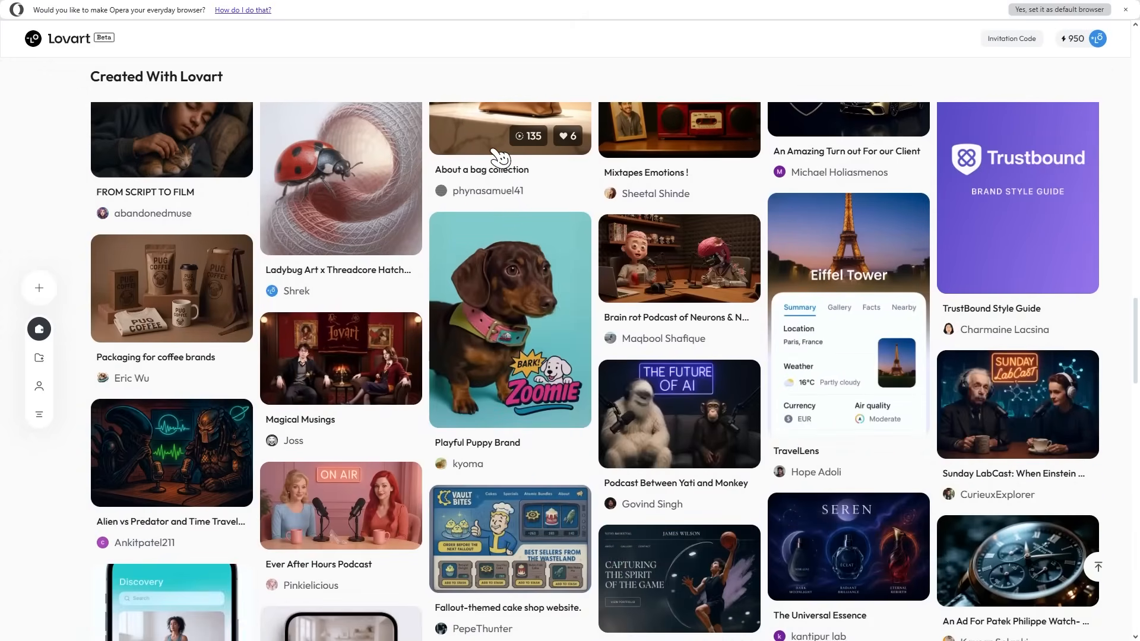
{"action": "scroll", "scroll_direction": "down", "scroll_amount": 3}
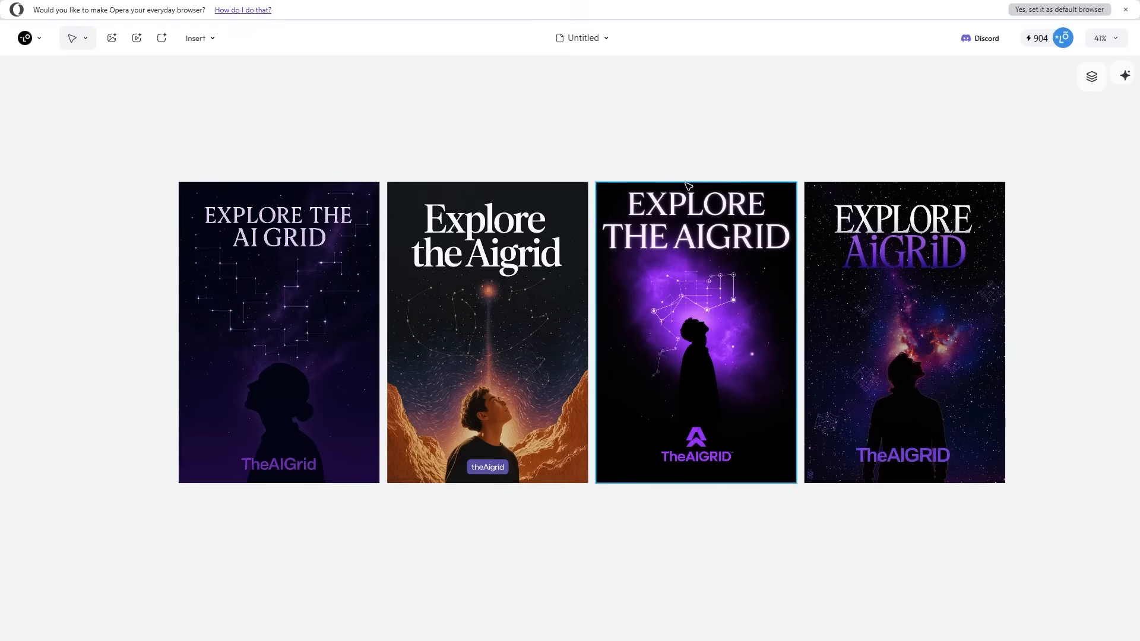
Step: Start a Smudge edit on the second cosmic poster, then leave it unchanged
{"action": "left_click", "coordinate": [695, 331]}
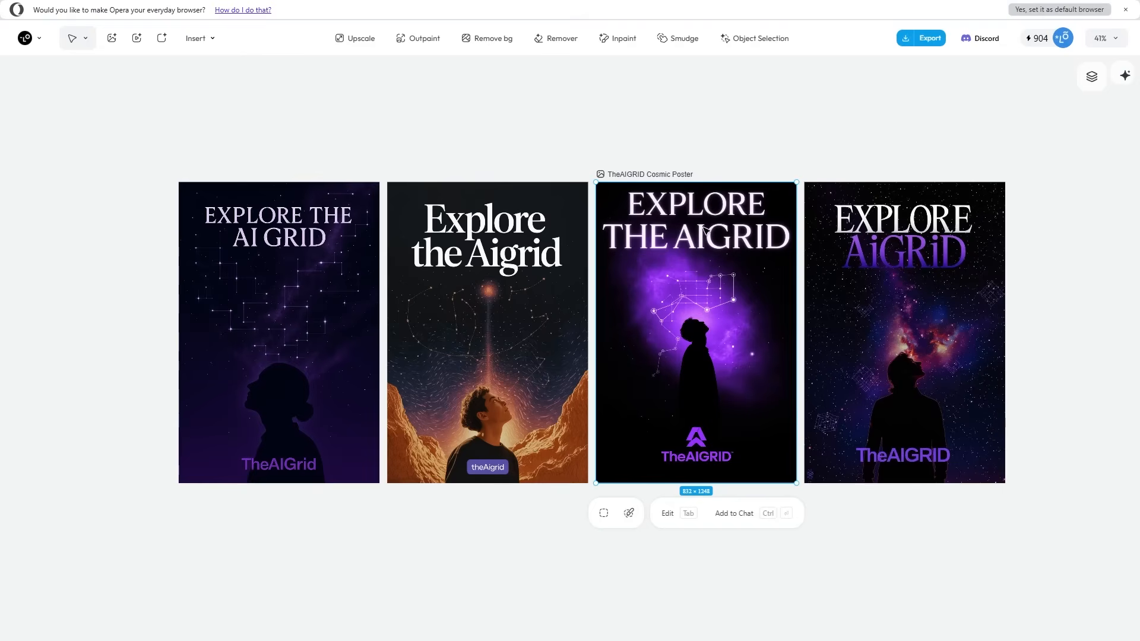
{"action": "left_click", "coordinate": [487, 332]}
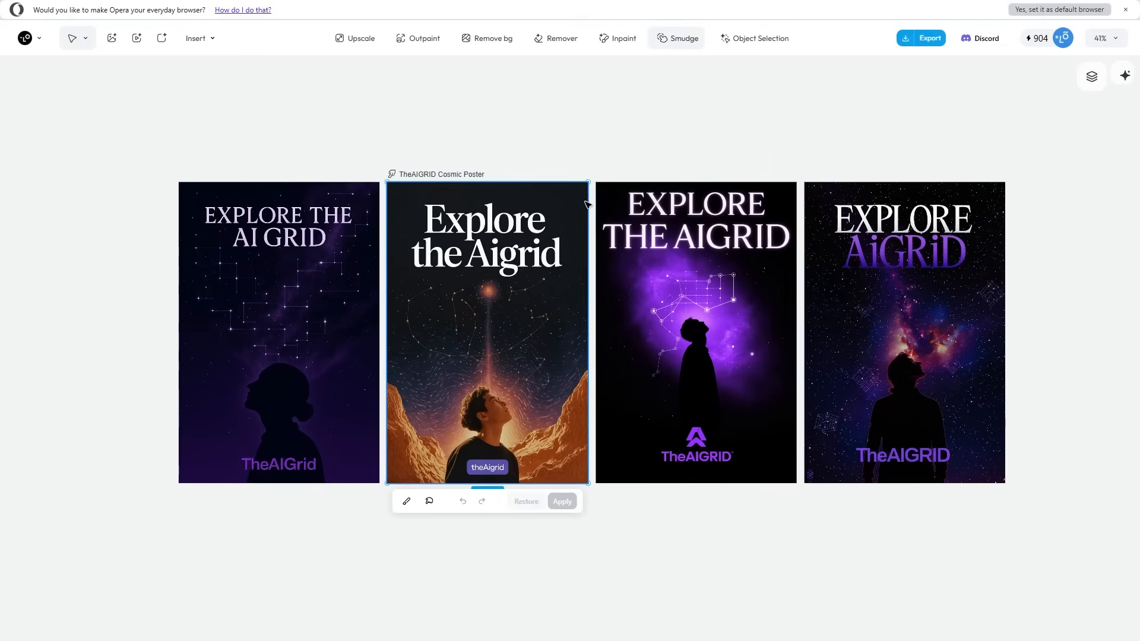
{"action": "scroll", "scroll_direction": "down", "scroll_amount": 3}
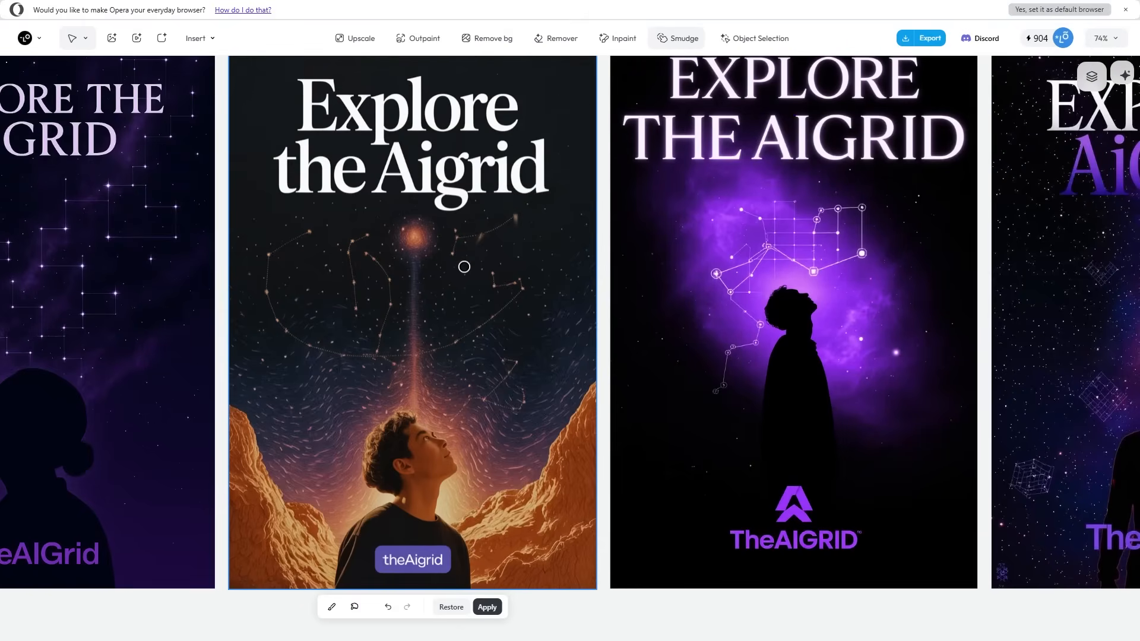
{"action": "mouse_move", "coordinate": [424, 225]}
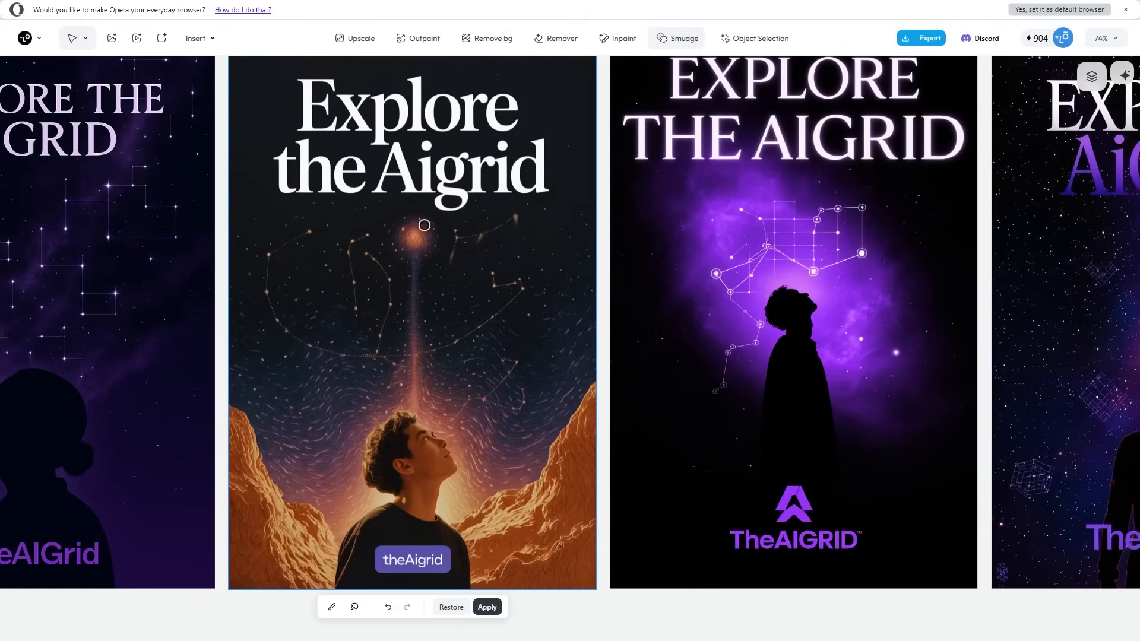
{"action": "mouse_move", "coordinate": [471, 231]}
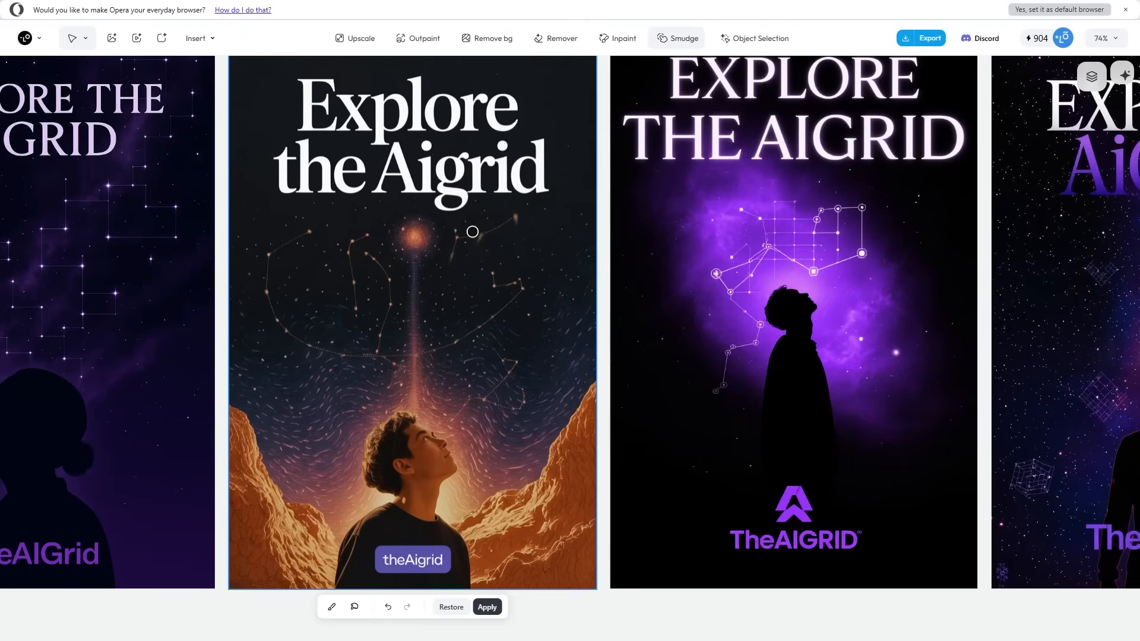
{"action": "left_click", "coordinate": [621, 38]}
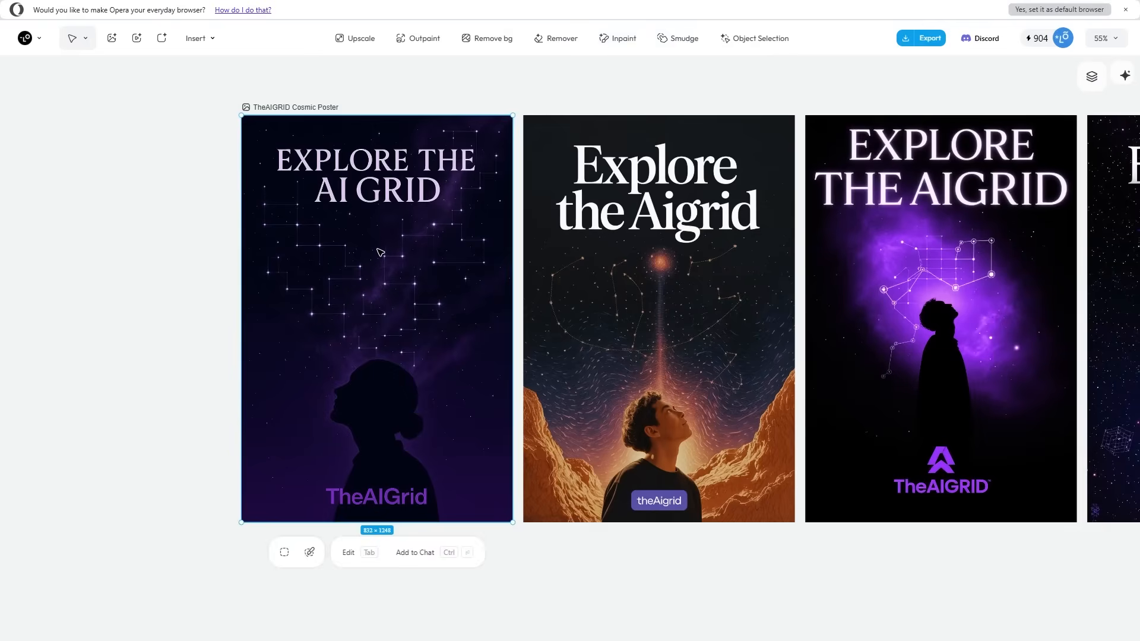
Step: Inpaint the masked circles with the prompt 'add a purple planet'
{"action": "left_click", "coordinate": [617, 38]}
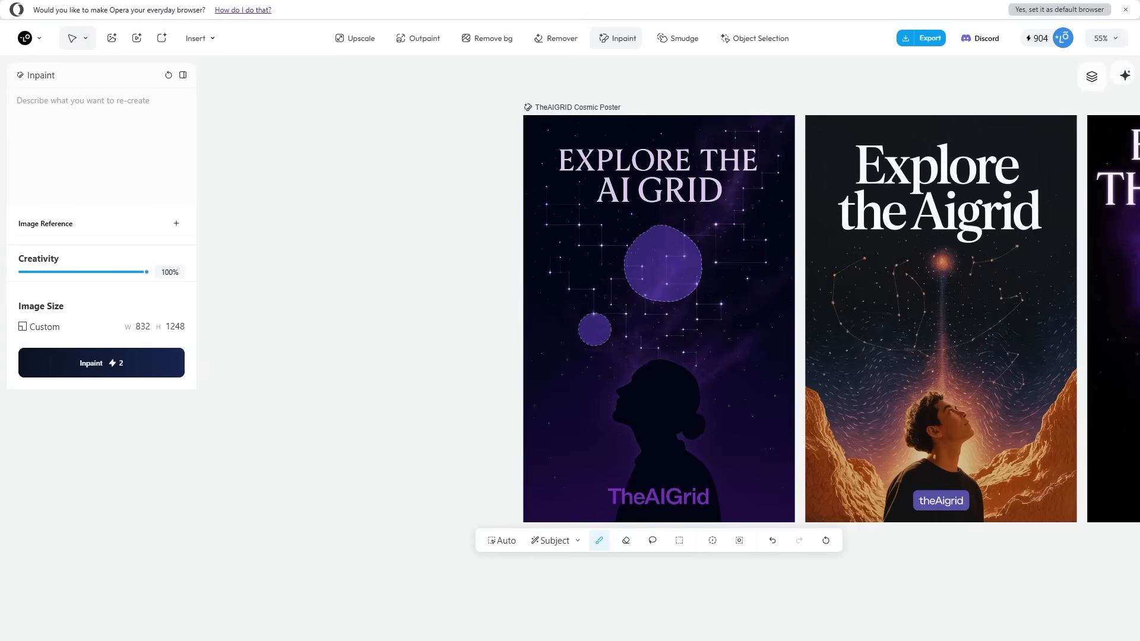
{"action": "left_click", "coordinate": [101, 363]}
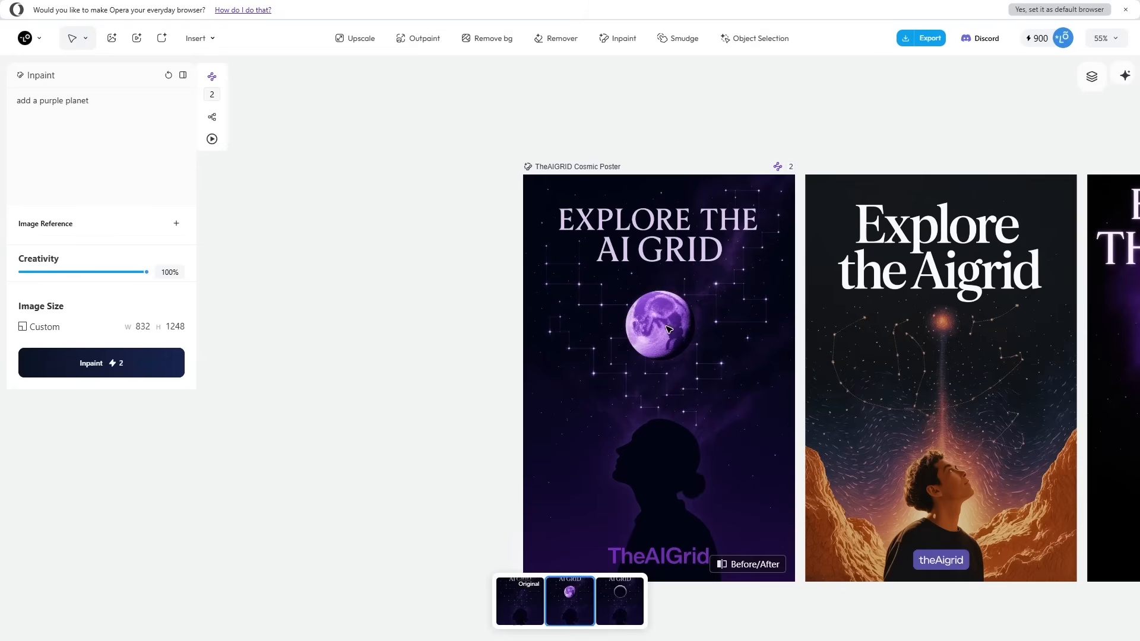
{"action": "left_click", "coordinate": [619, 601]}
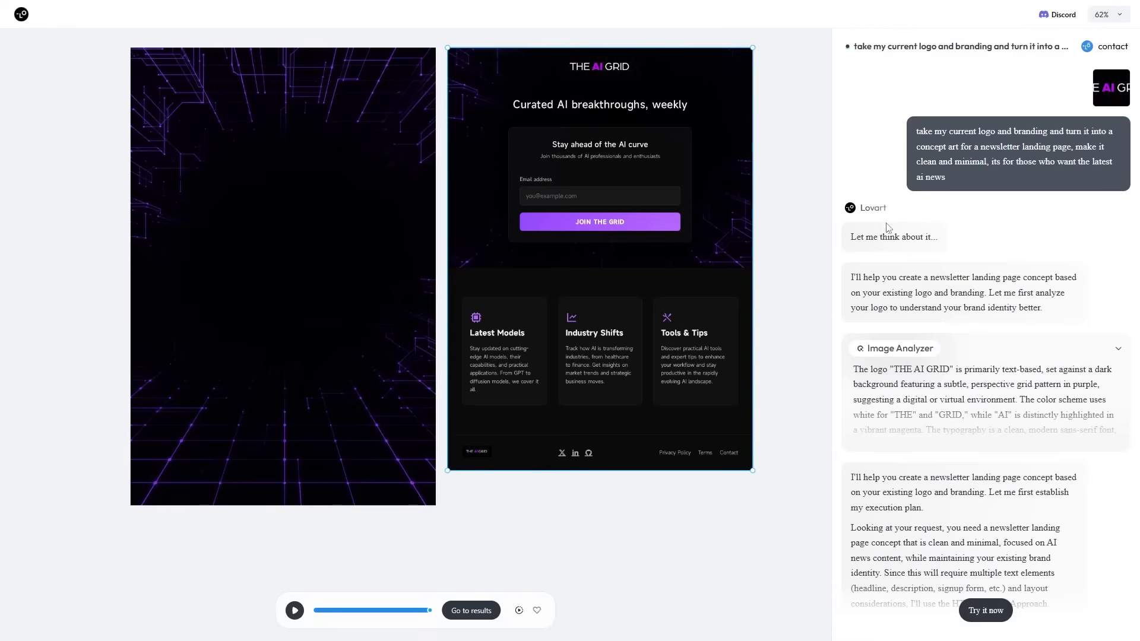
{"action": "mouse_move", "coordinate": [914, 191]}
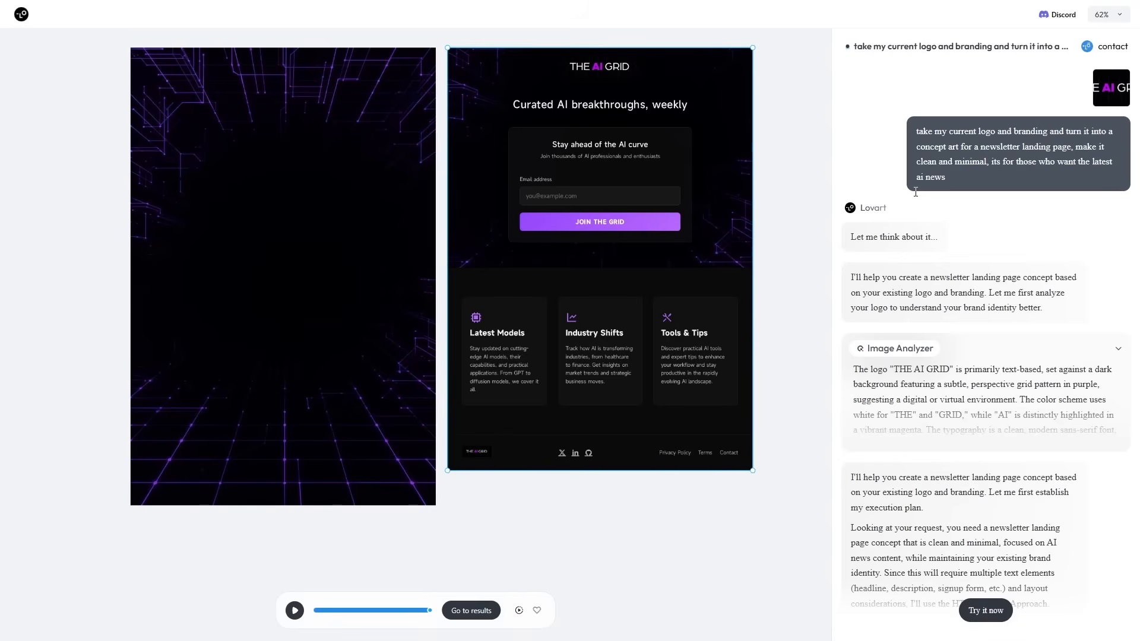
{"action": "mouse_move", "coordinate": [907, 192]}
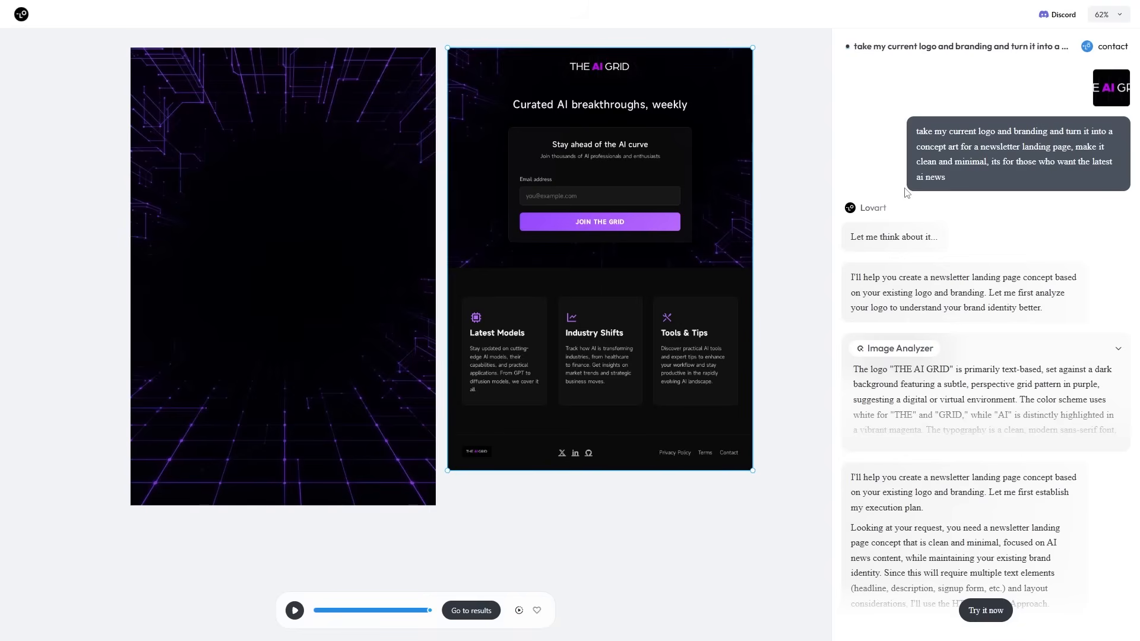
{"action": "mouse_move", "coordinate": [912, 185]}
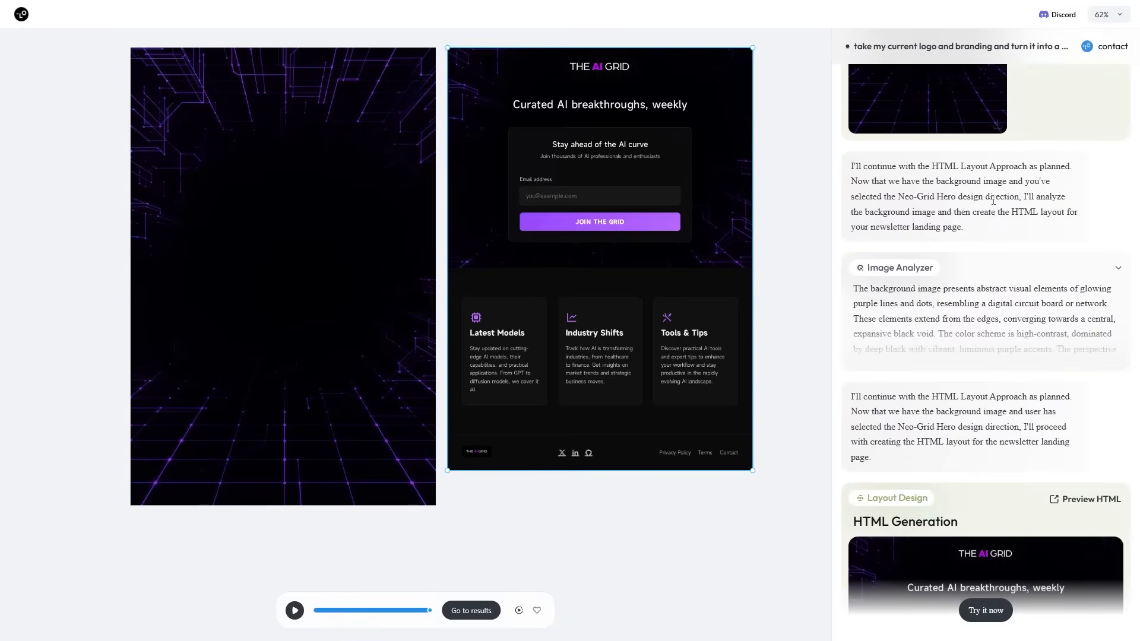
Step: Scroll the newsletter project's chat down to the HTML Generation card
{"action": "scroll", "scroll_direction": "down", "scroll_amount": 3}
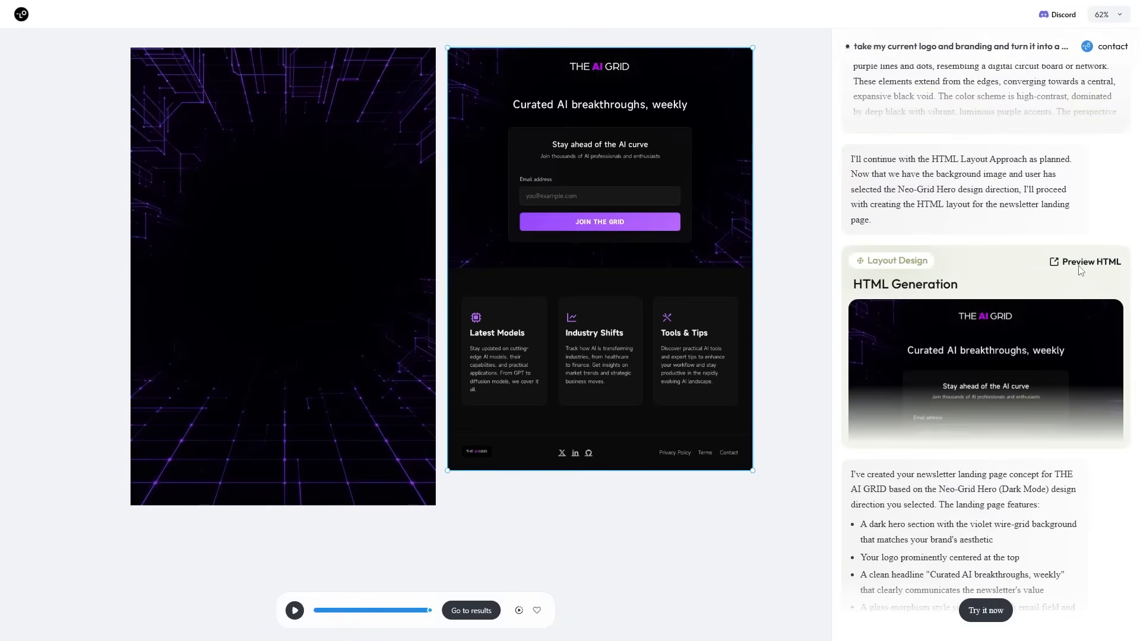
Step: View THE AI GRID newsletter landing page as a live HTML preview
{"action": "left_click", "coordinate": [1089, 261]}
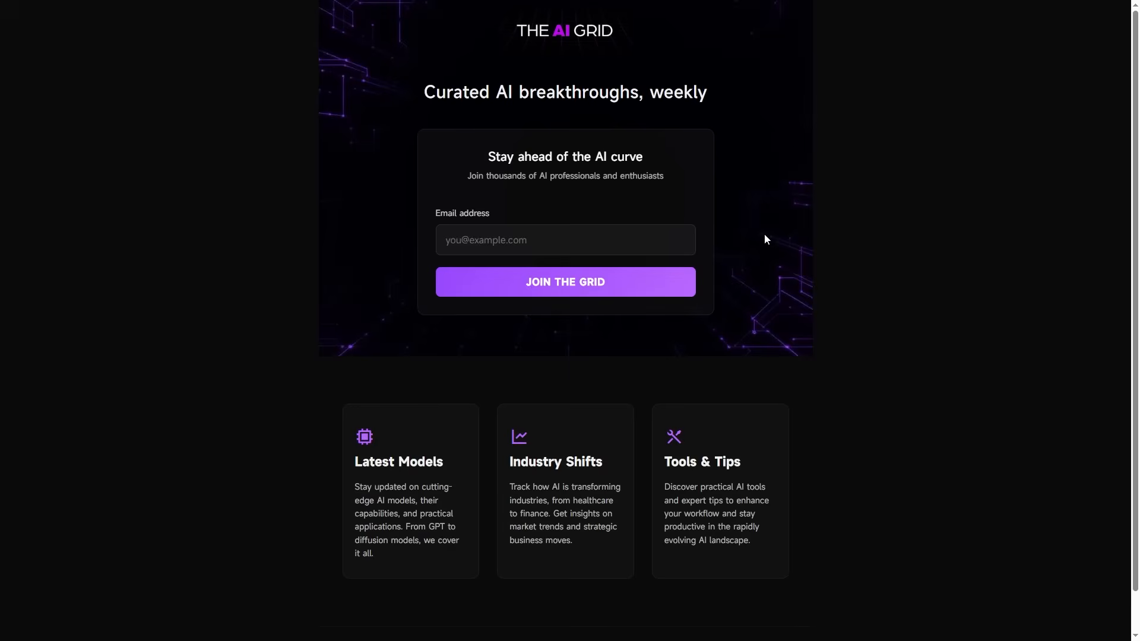
{"action": "mouse_move", "coordinate": [639, 263]}
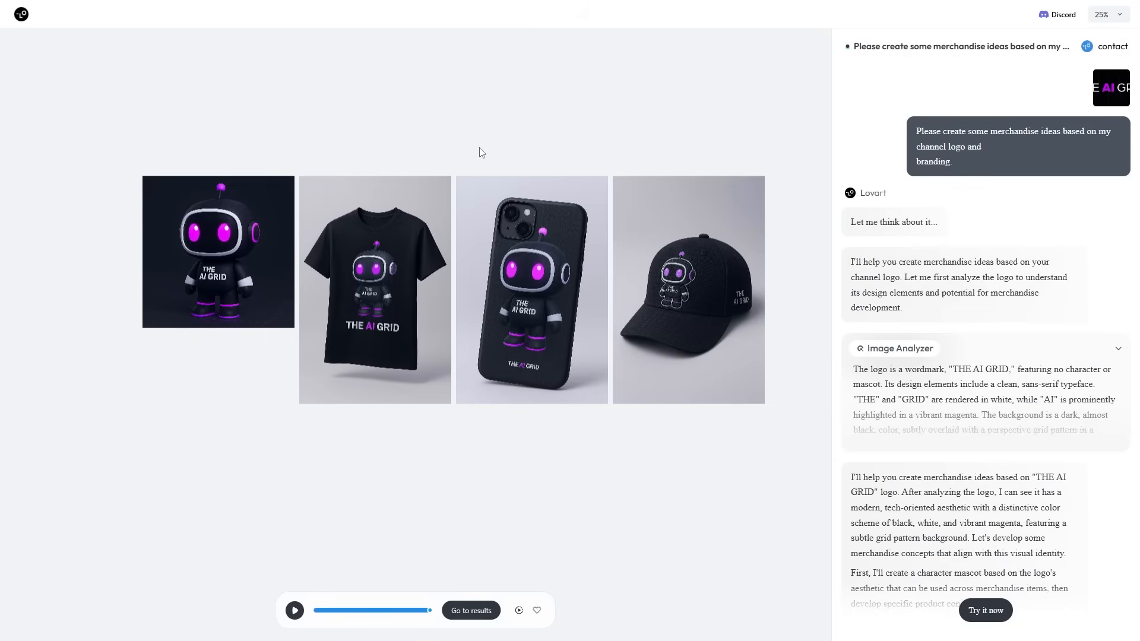
{"action": "mouse_move", "coordinate": [611, 112]}
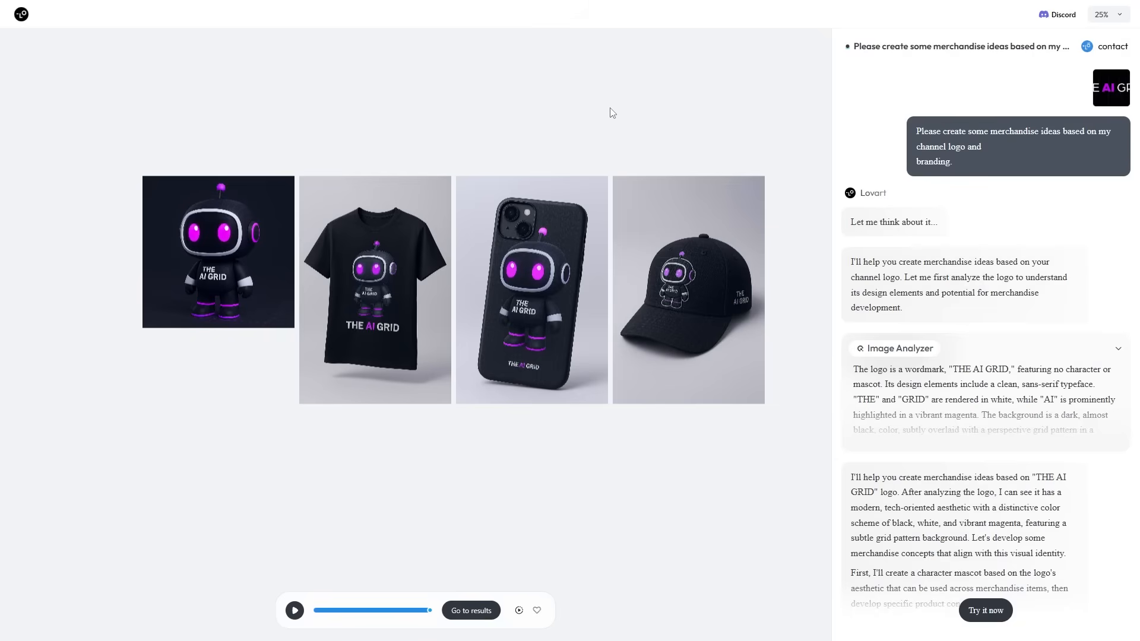
{"action": "mouse_move", "coordinate": [714, 137]}
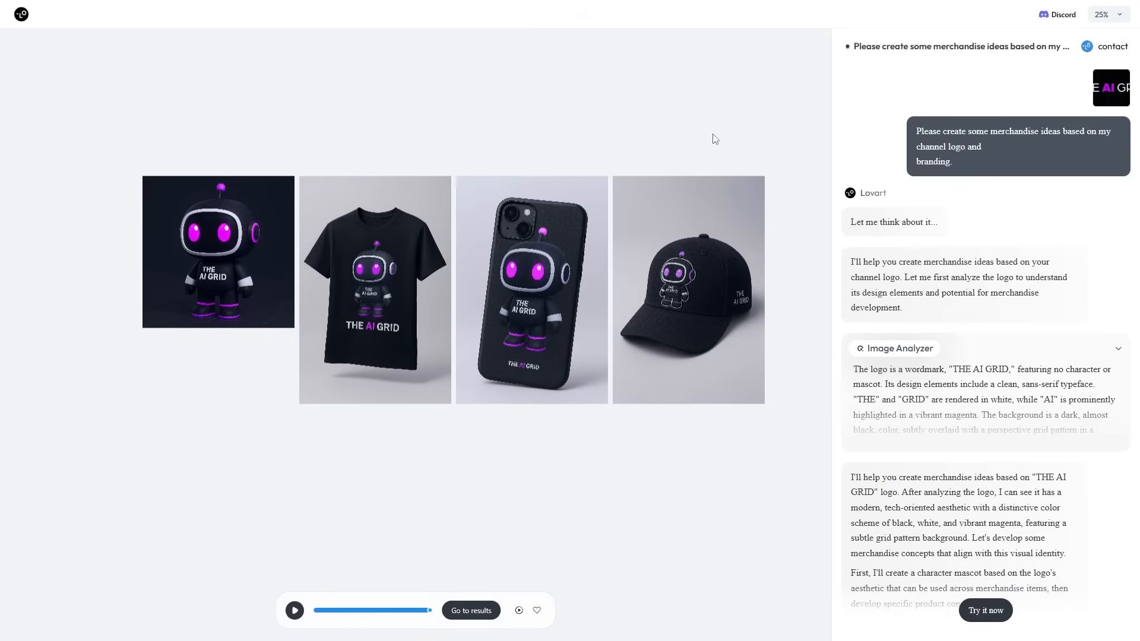
Step: Inspect the mascot figure, phone case and baseball cap mockups and review the completed merchandise task in chat
{"action": "left_click", "coordinate": [218, 252]}
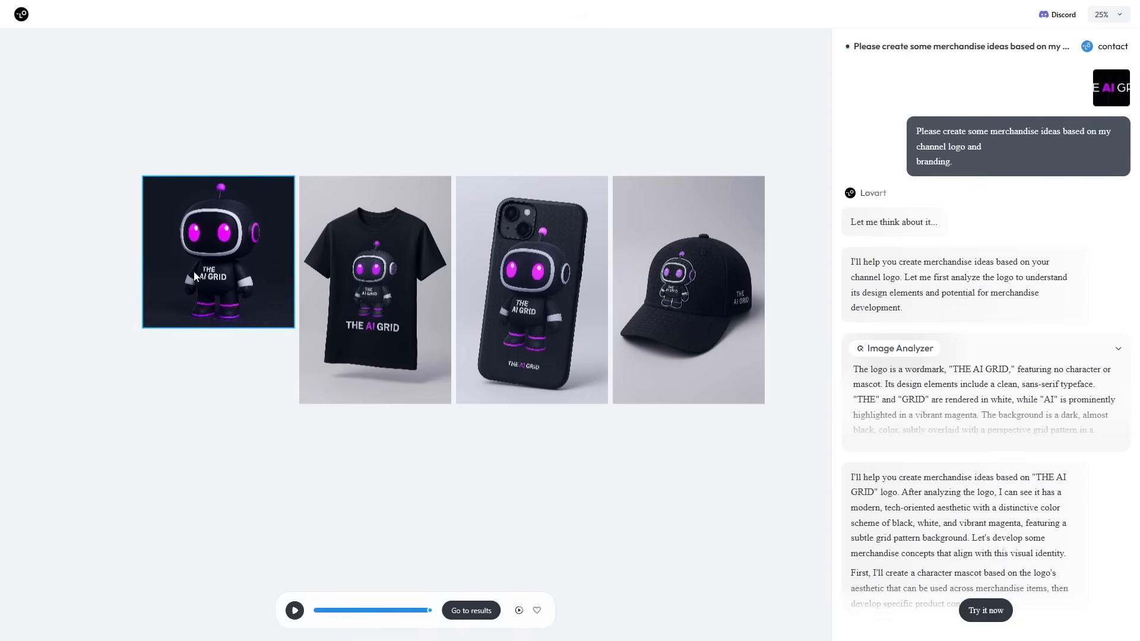
{"action": "left_click", "coordinate": [531, 289]}
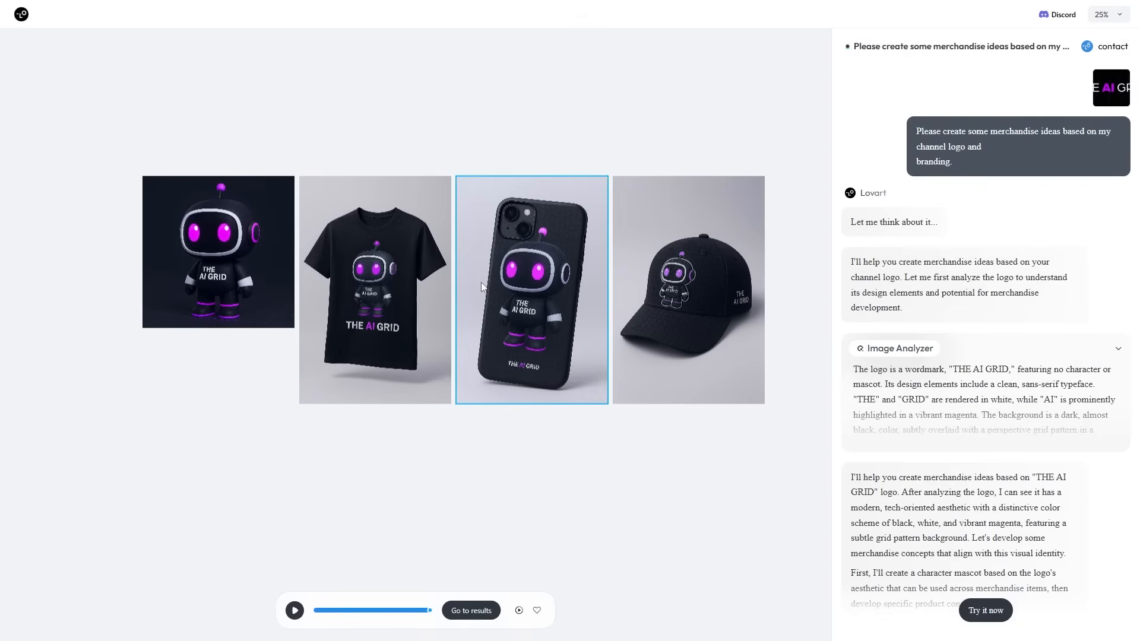
{"action": "left_click", "coordinate": [687, 288]}
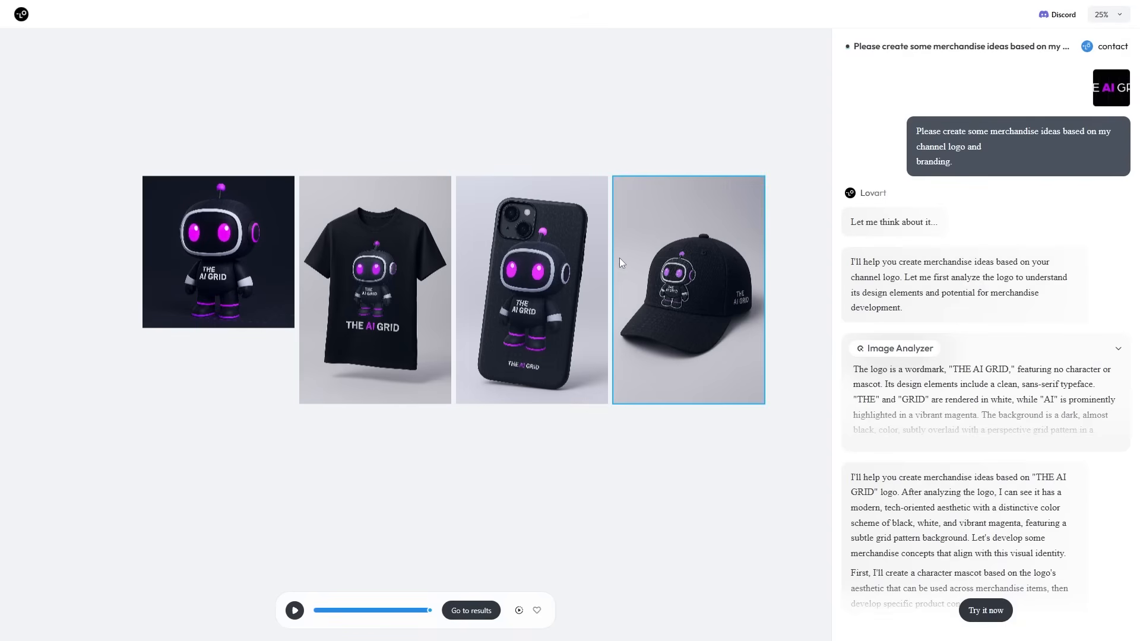
{"action": "scroll", "scroll_direction": "down", "scroll_amount": 3}
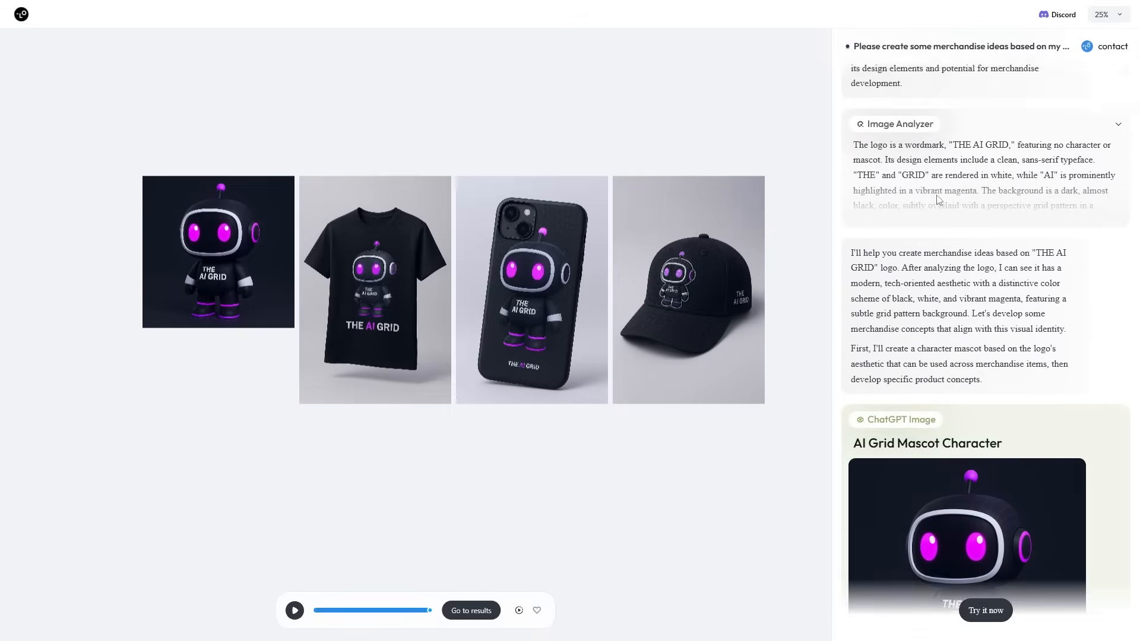
{"action": "scroll", "scroll_direction": "down", "scroll_amount": 3}
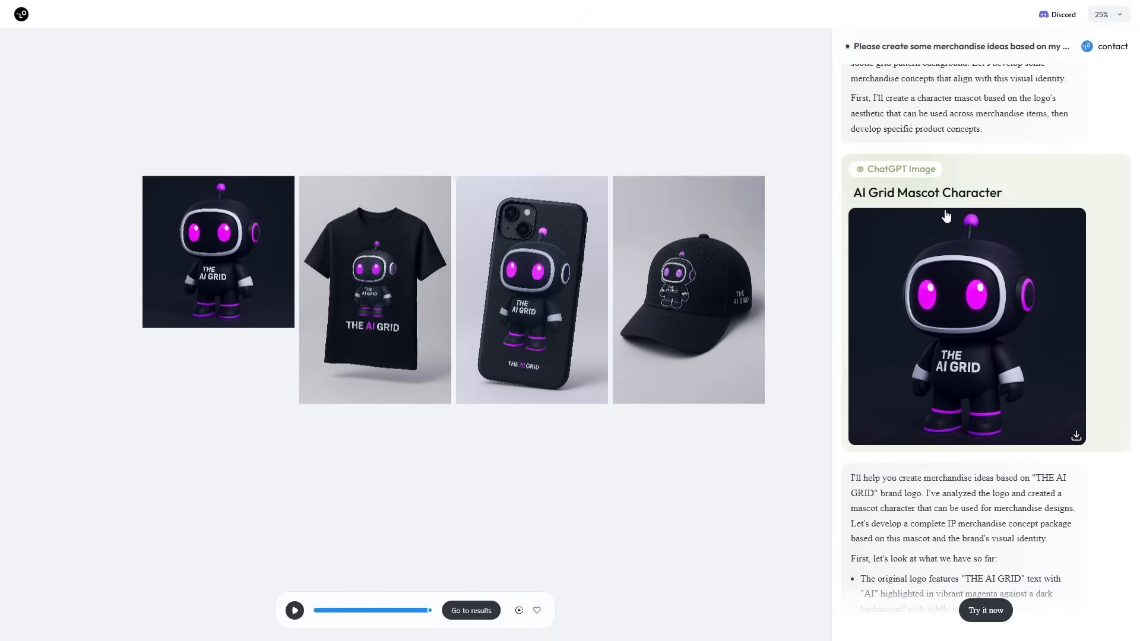
{"action": "scroll", "scroll_direction": "down", "scroll_amount": 3}
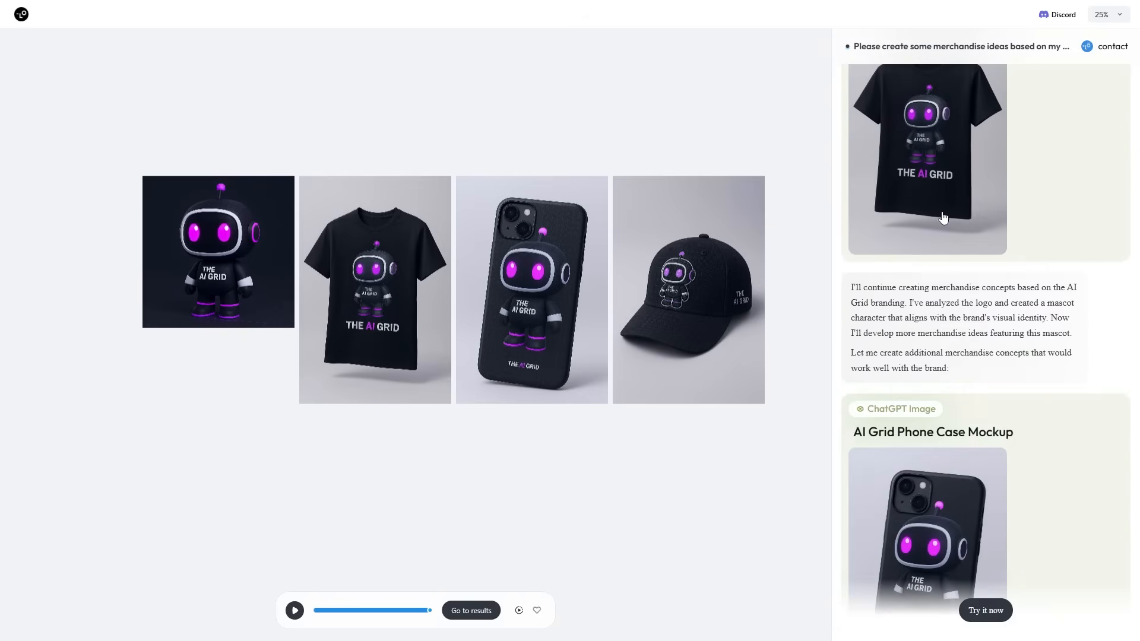
{"action": "scroll", "scroll_direction": "down", "scroll_amount": 3}
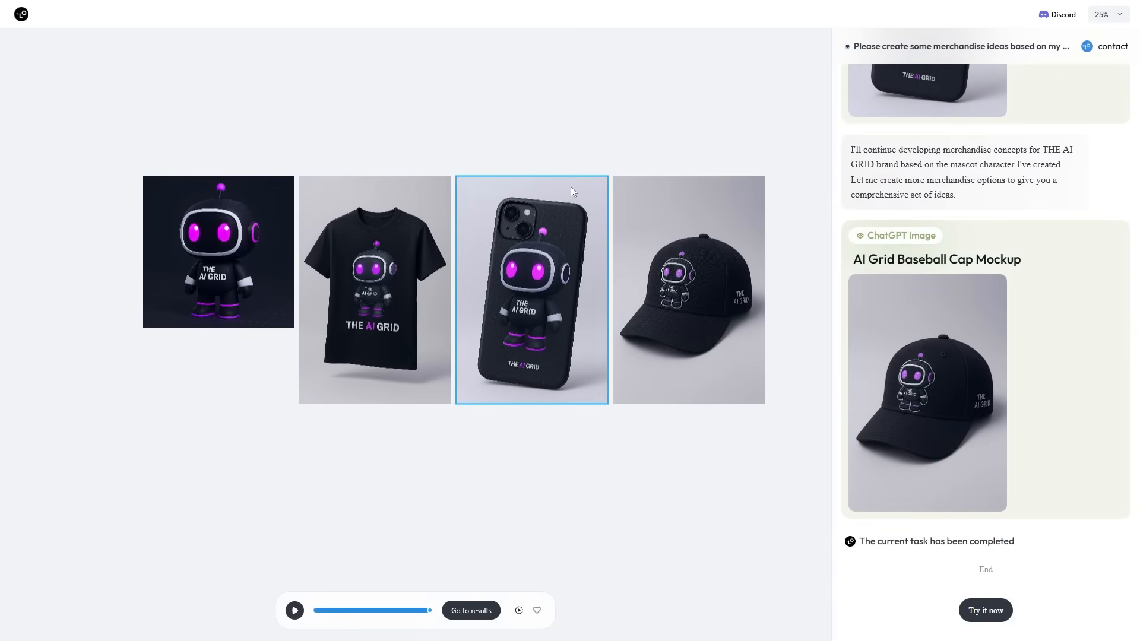
{"action": "mouse_move", "coordinate": [585, 189]}
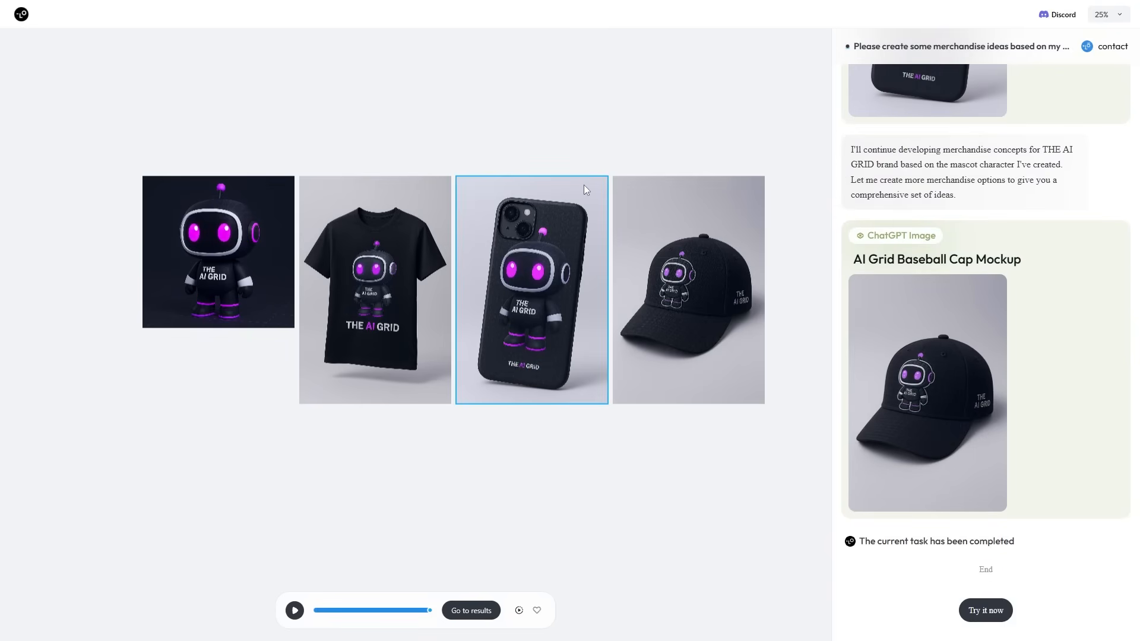
{"action": "left_click", "coordinate": [687, 289]}
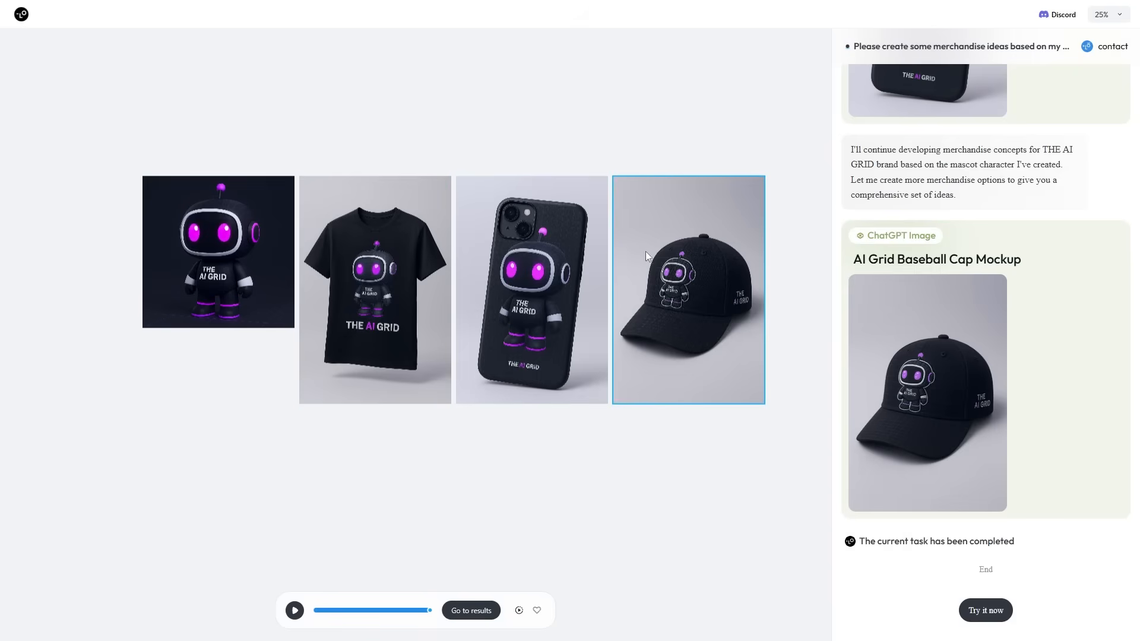
{"action": "mouse_move", "coordinate": [686, 296]}
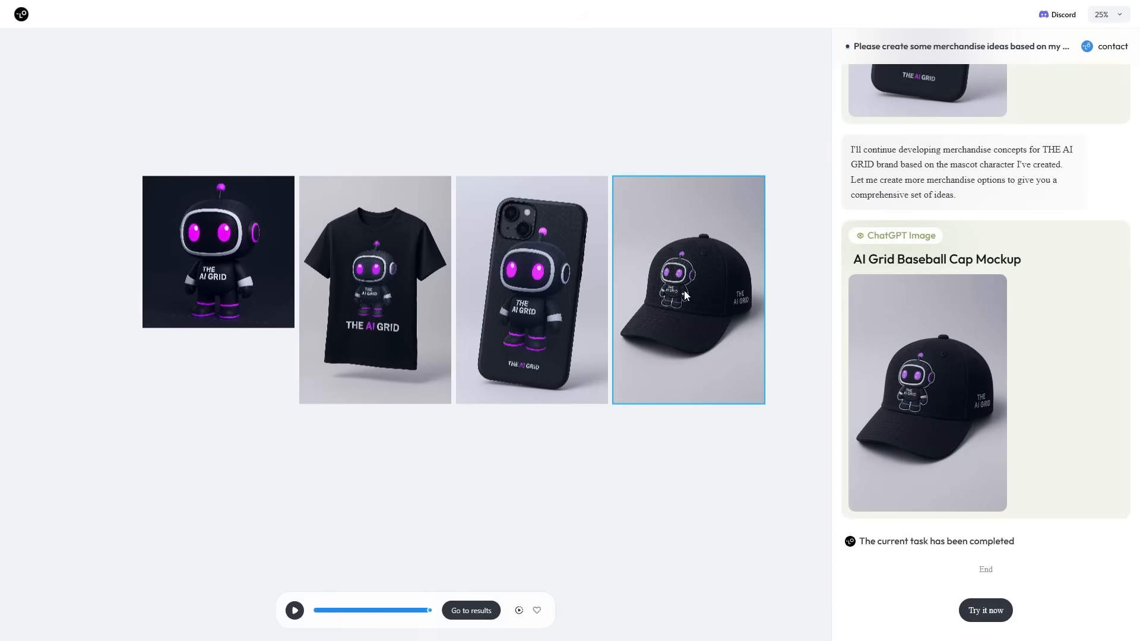
{"action": "mouse_move", "coordinate": [691, 279]}
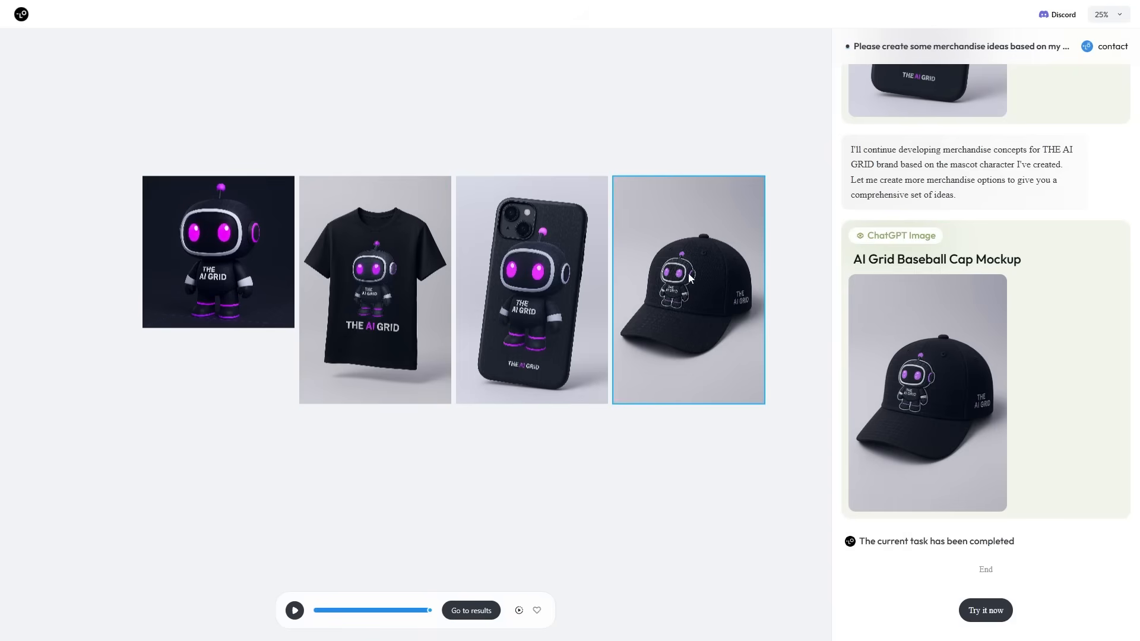
{"action": "mouse_move", "coordinate": [661, 259]}
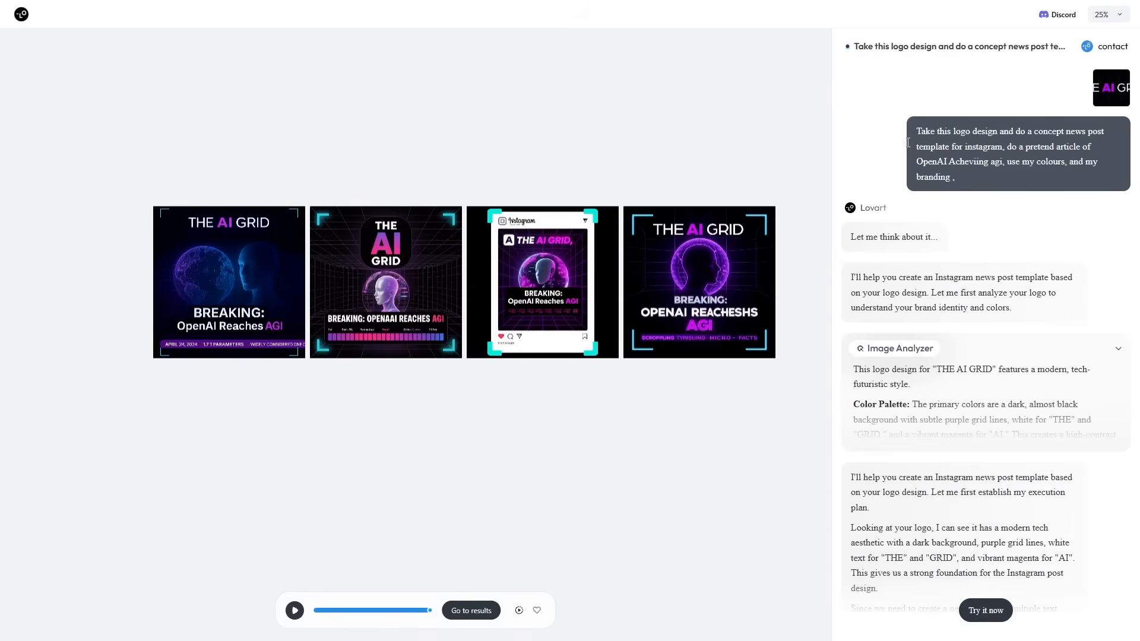
{"action": "mouse_move", "coordinate": [638, 179]}
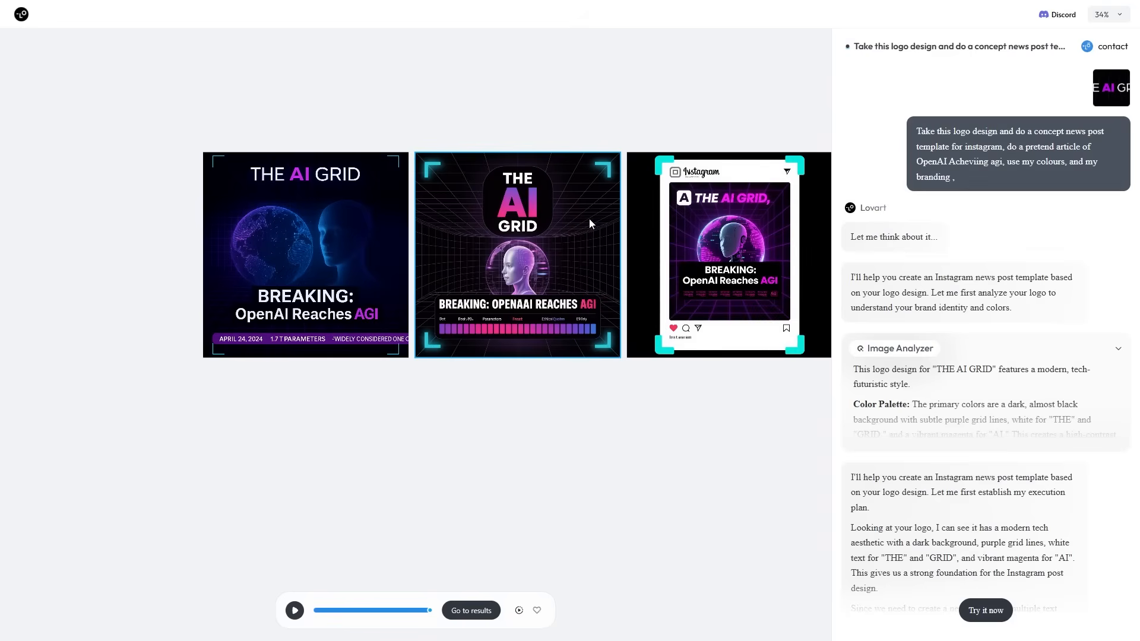
{"action": "mouse_move", "coordinate": [314, 232]}
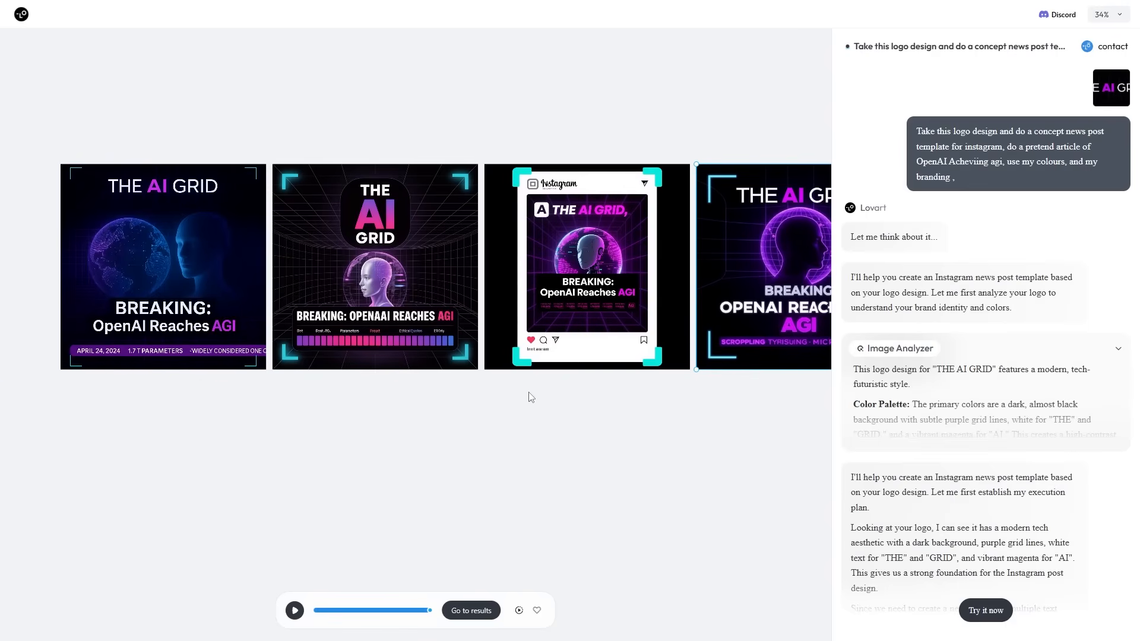
{"action": "mouse_move", "coordinate": [515, 394]}
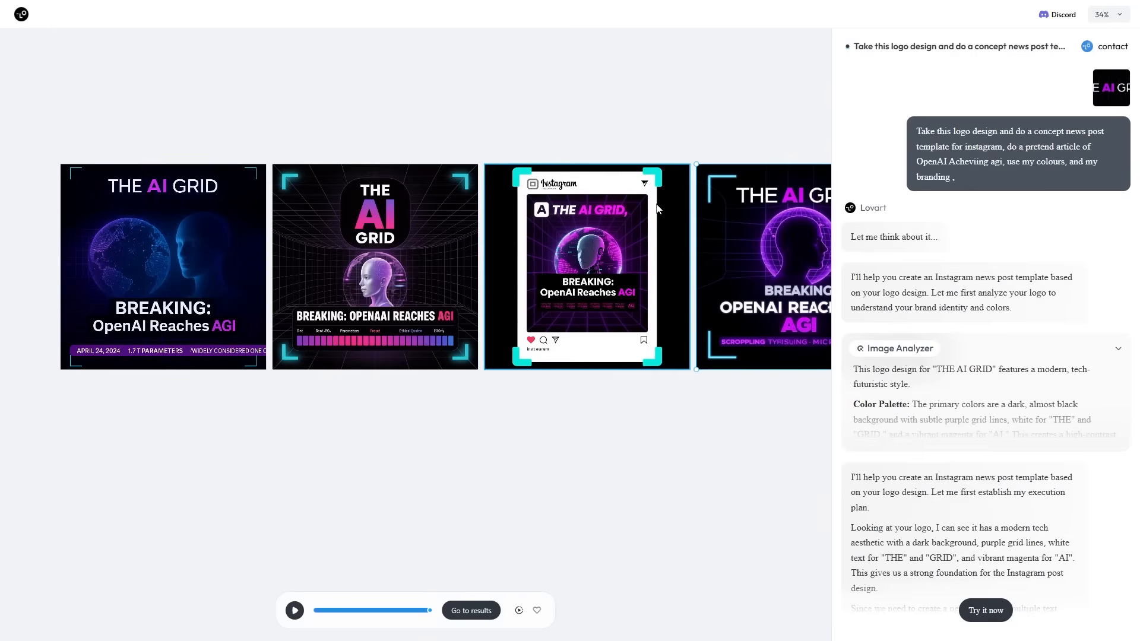
{"action": "mouse_move", "coordinate": [655, 190]}
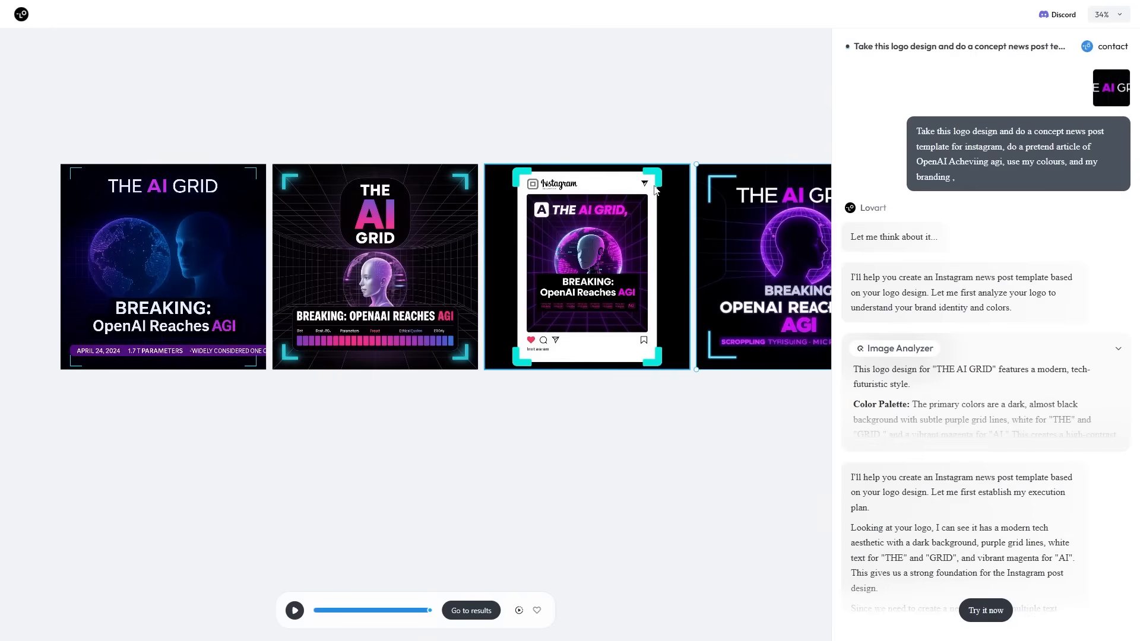